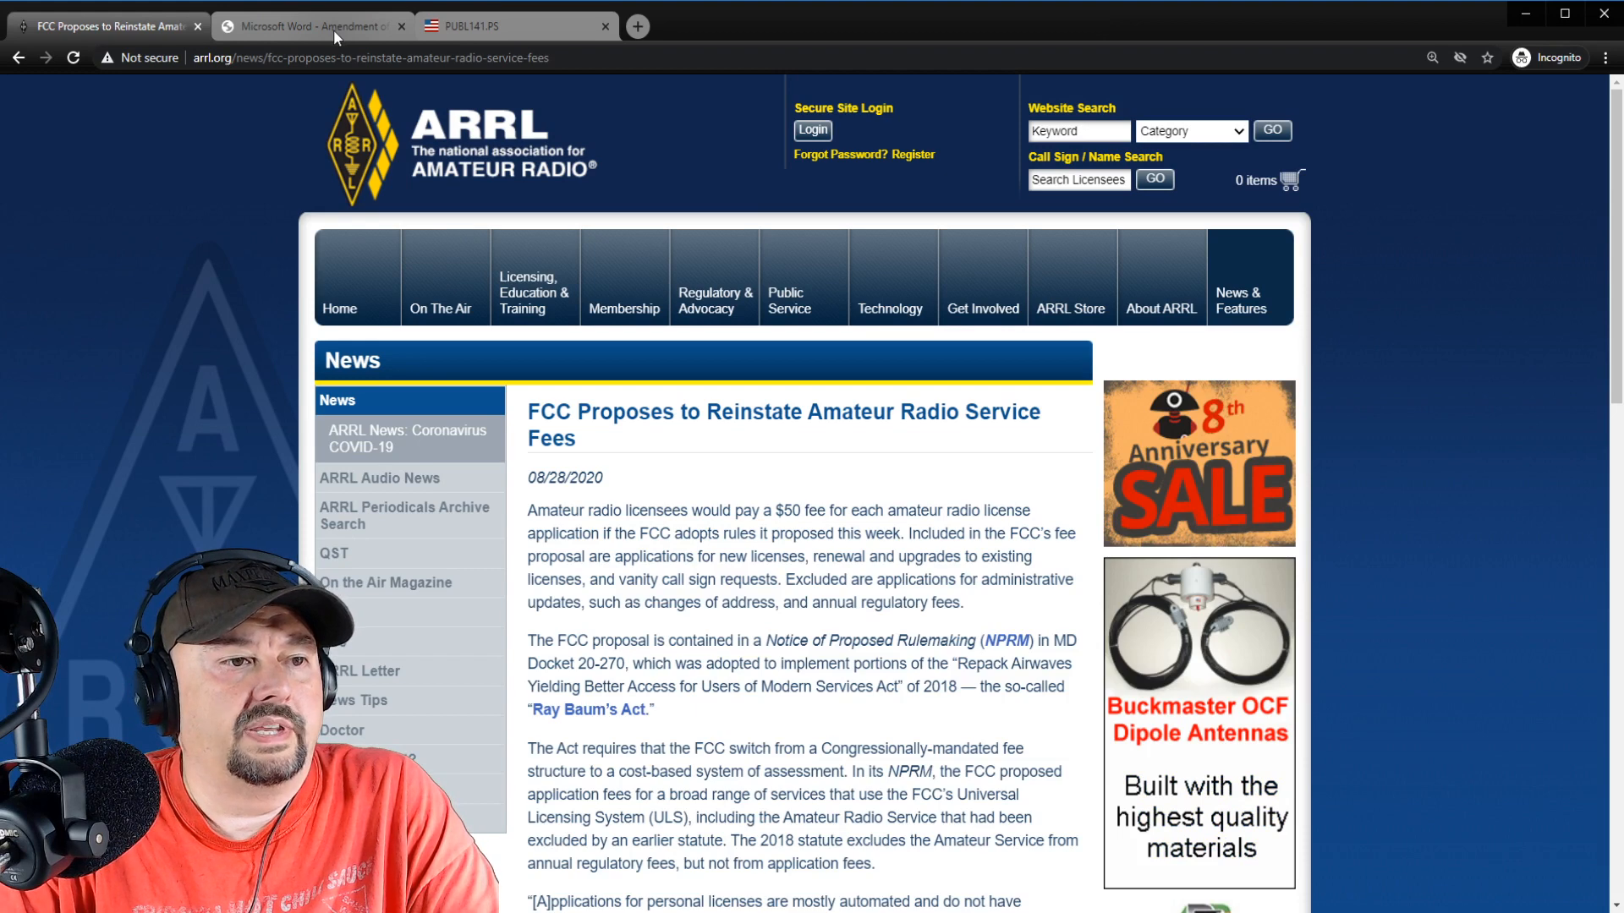
Open the FCC-20-116A1 rulemaking PDF and skim its table of contents, returning to the top.
click(311, 26)
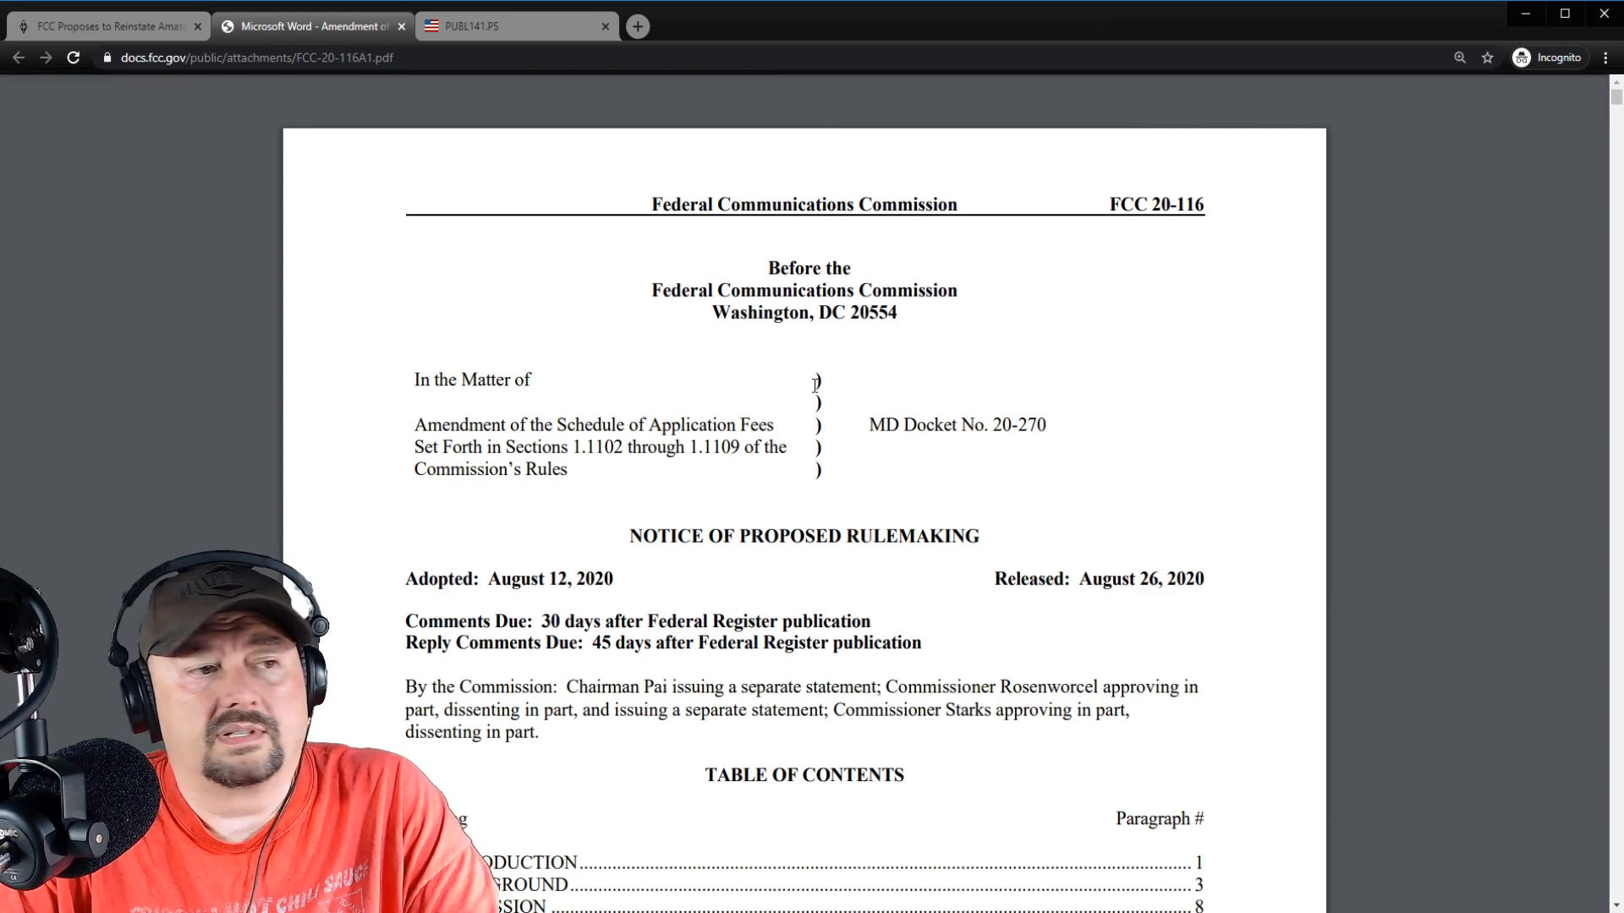
scroll(down, 3)
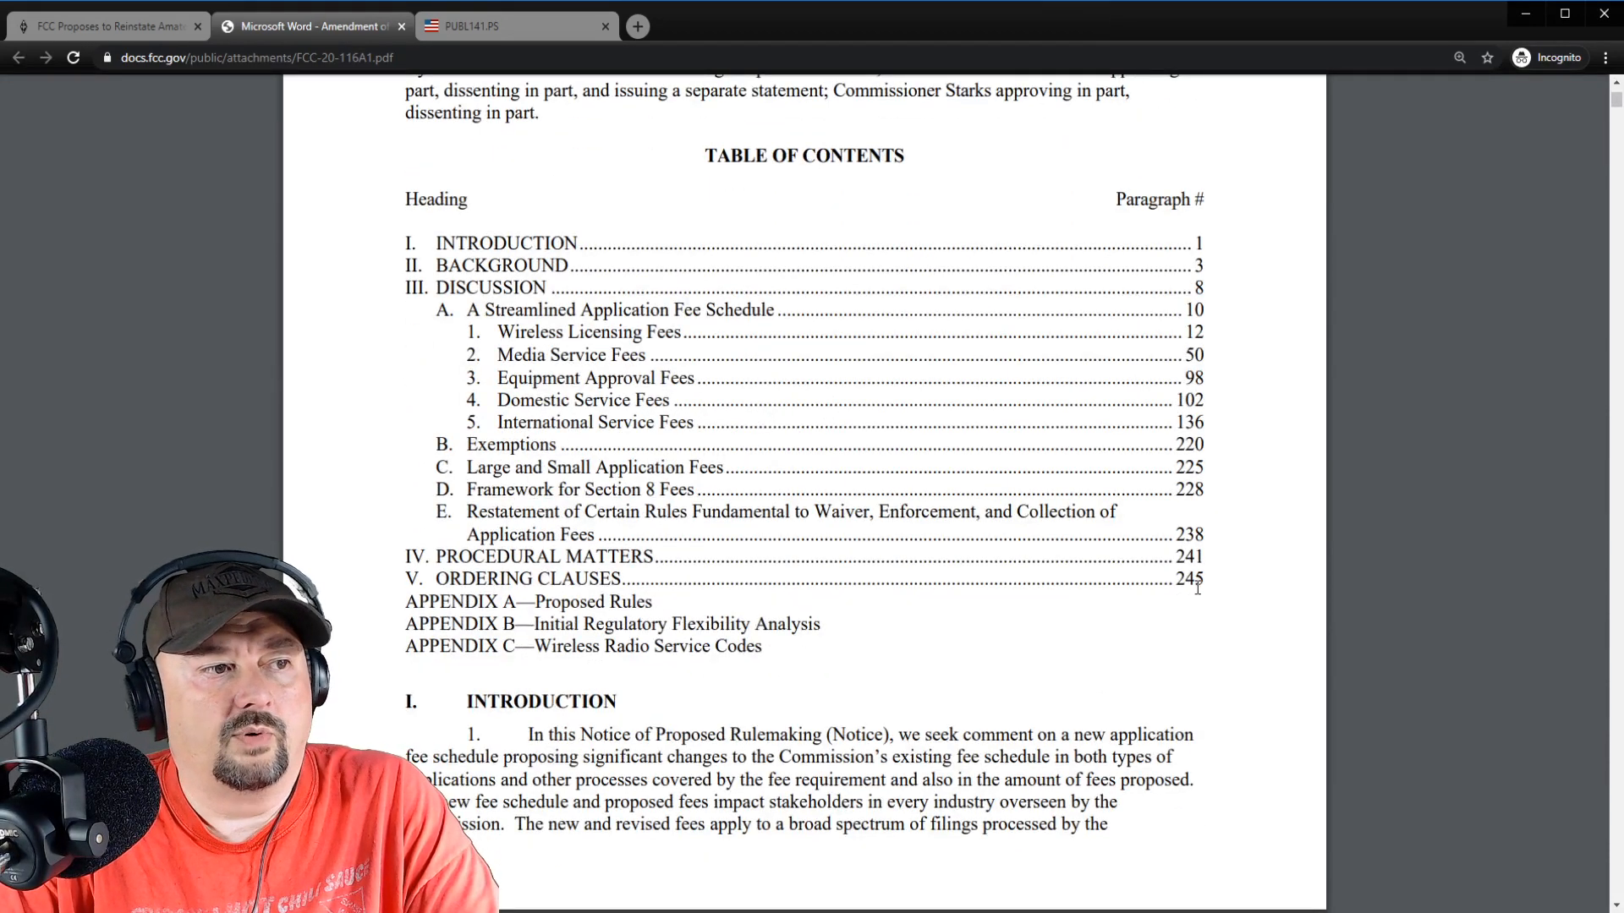
scroll(up, 3)
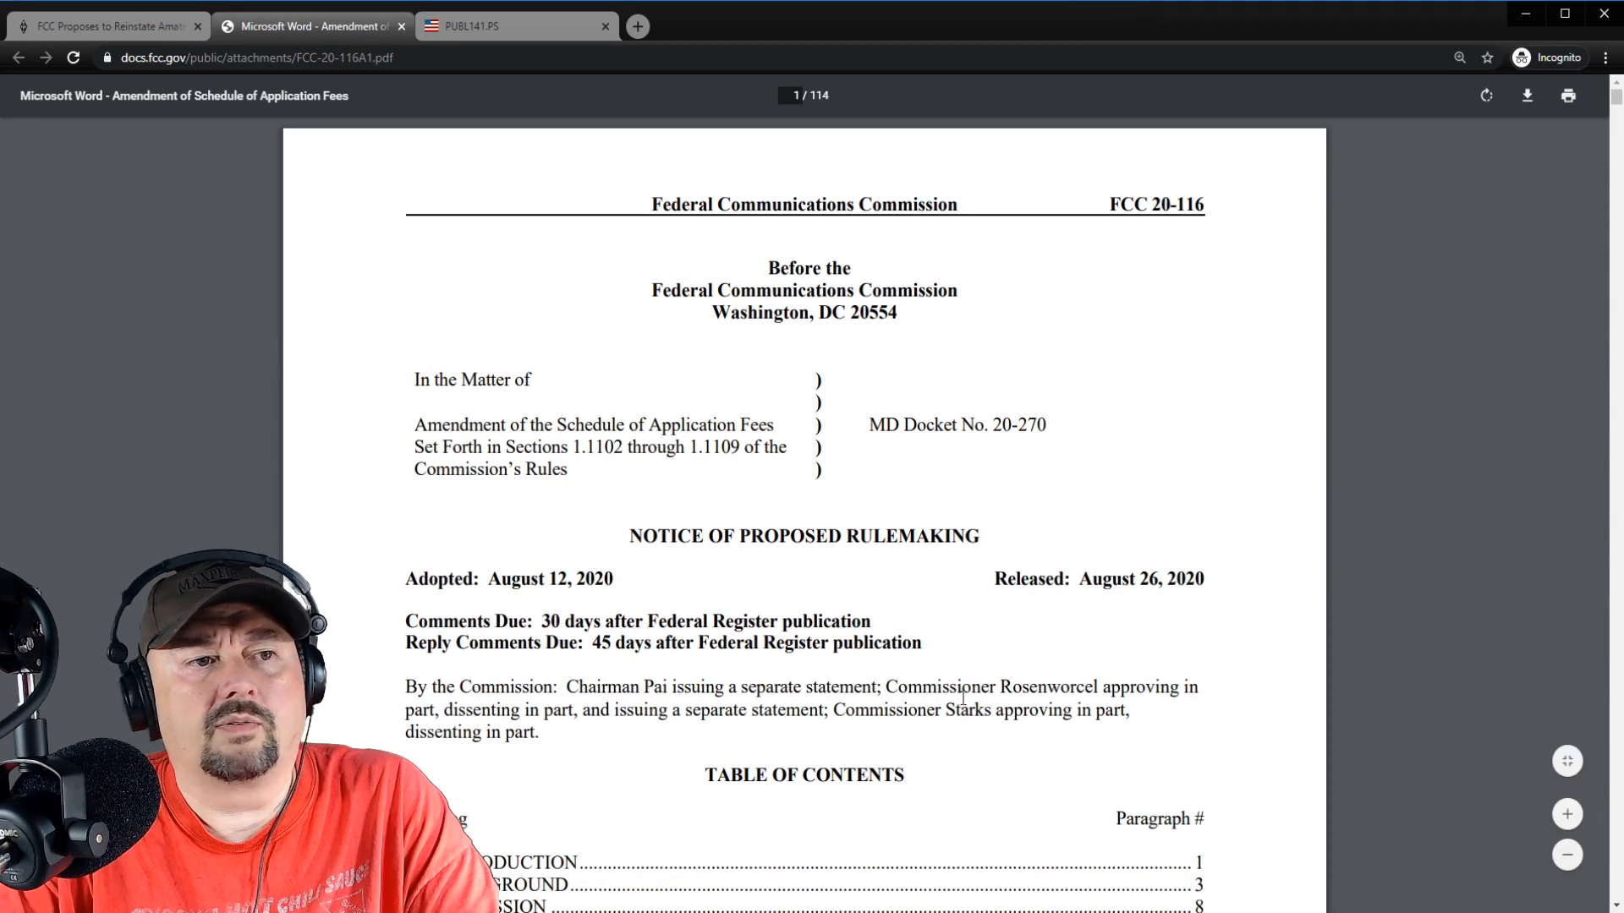
mouse_move(870, 571)
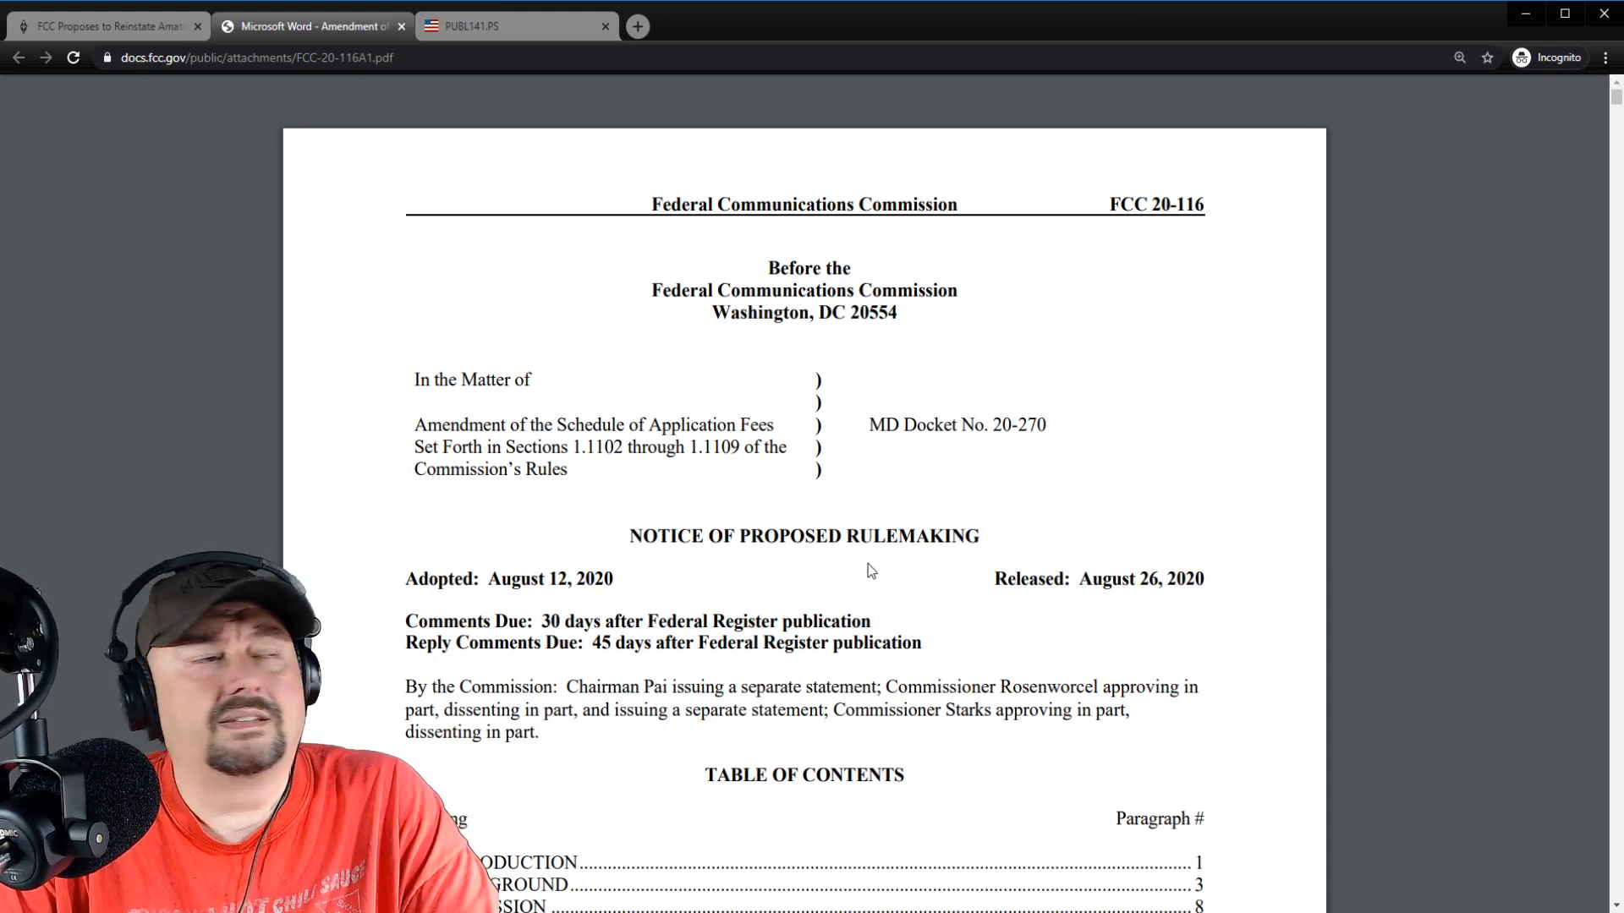
mouse_move(492, 324)
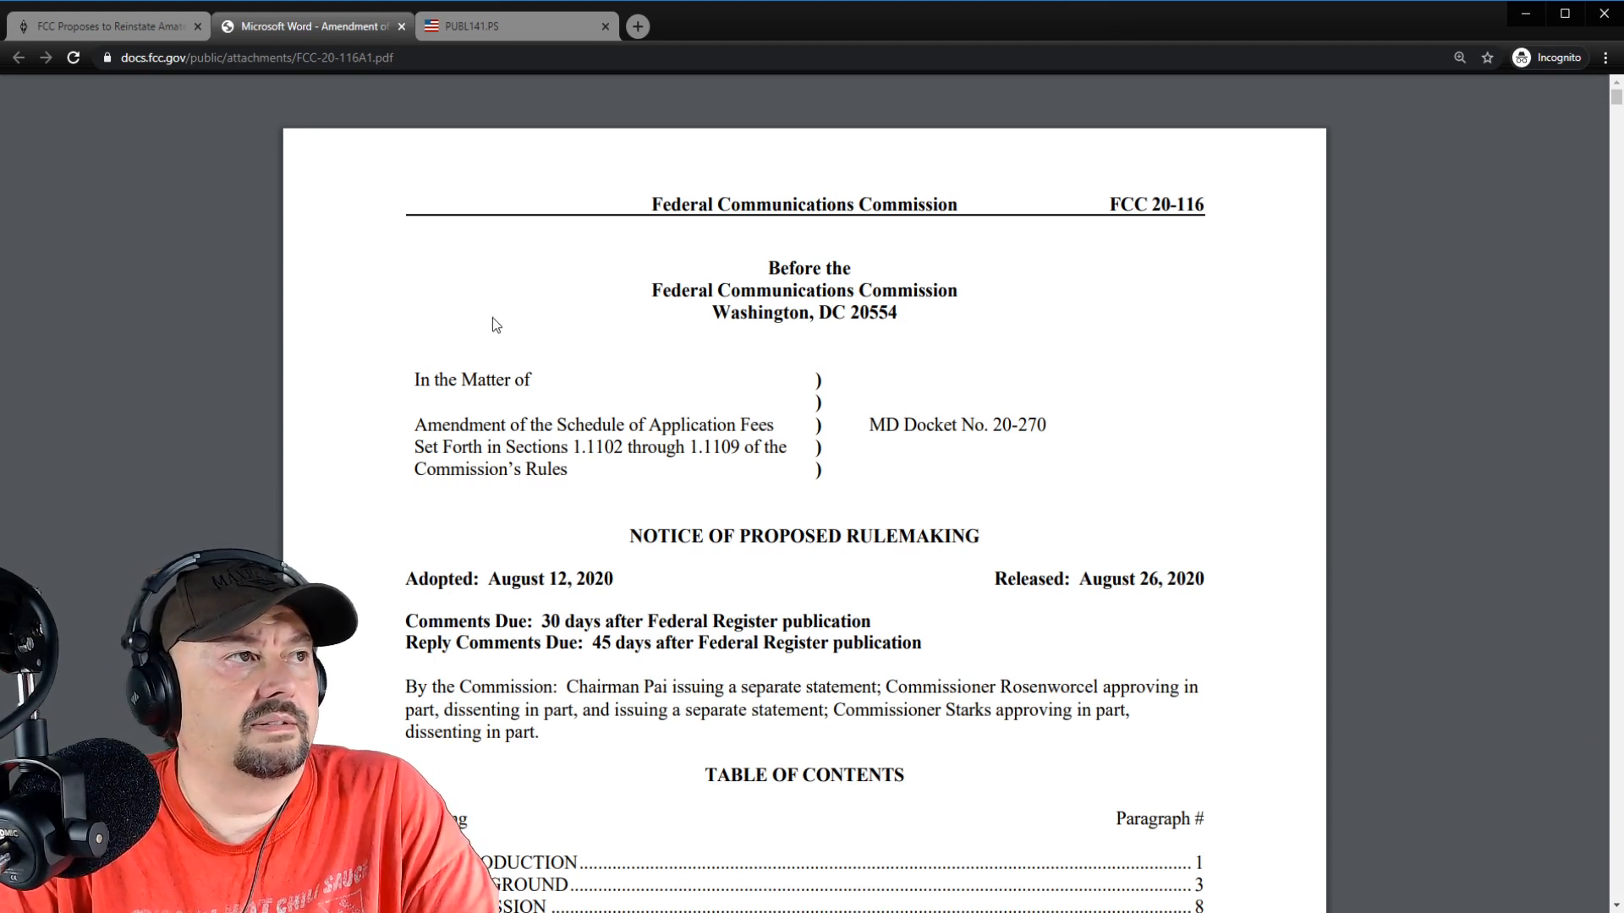
Open the PUBL141 PDF and scroll down to the divisions list including Division P.
click(507, 26)
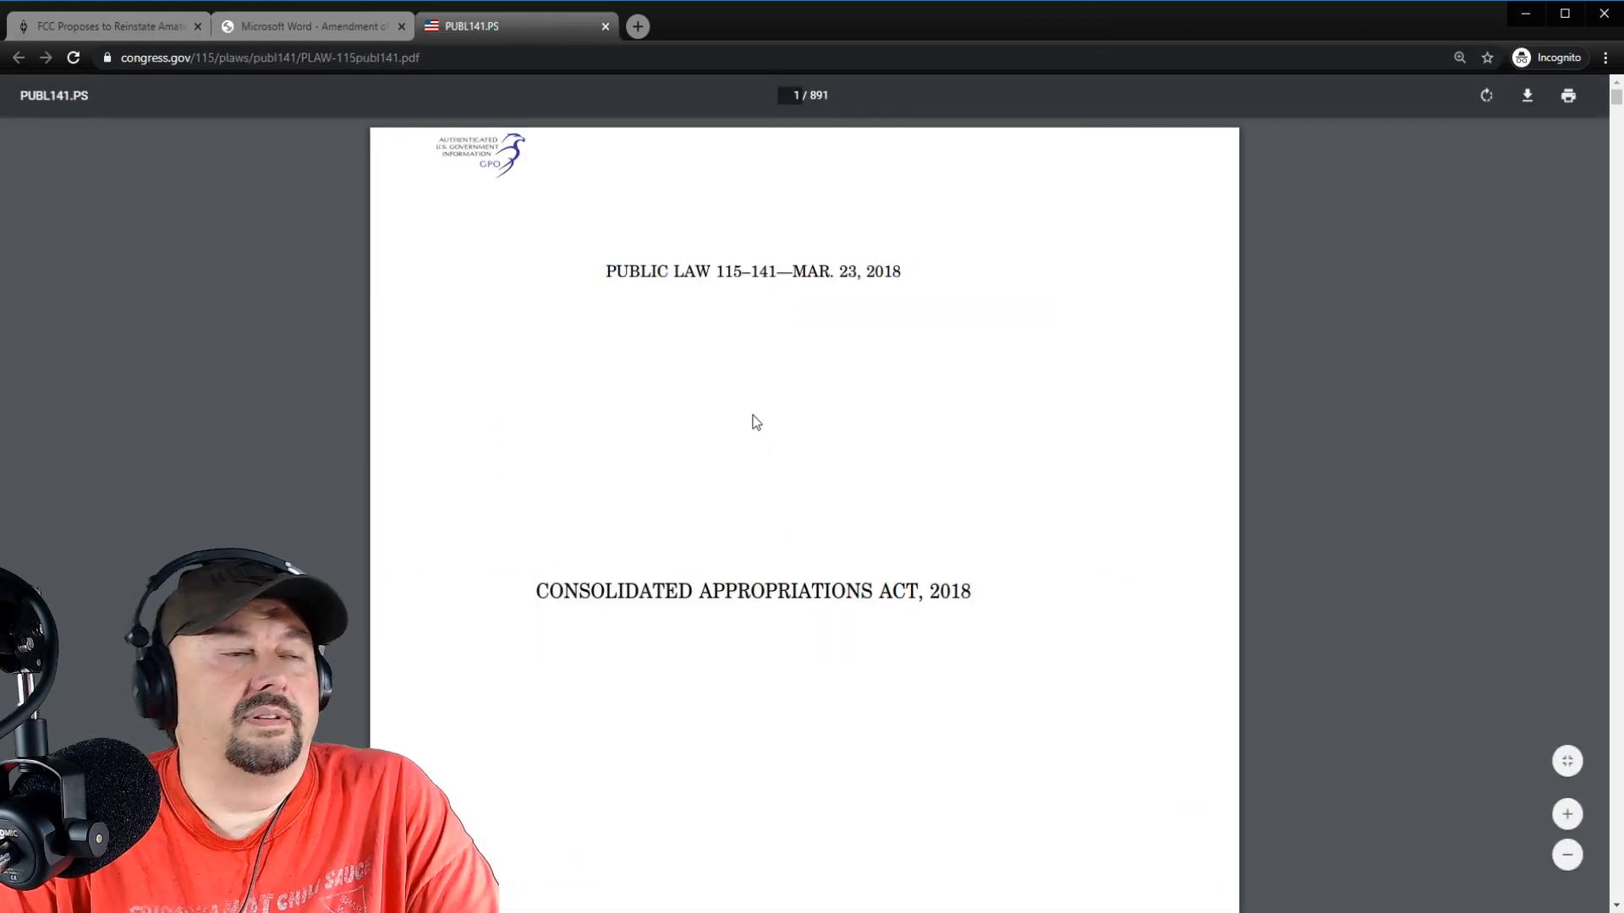
mouse_move(742, 458)
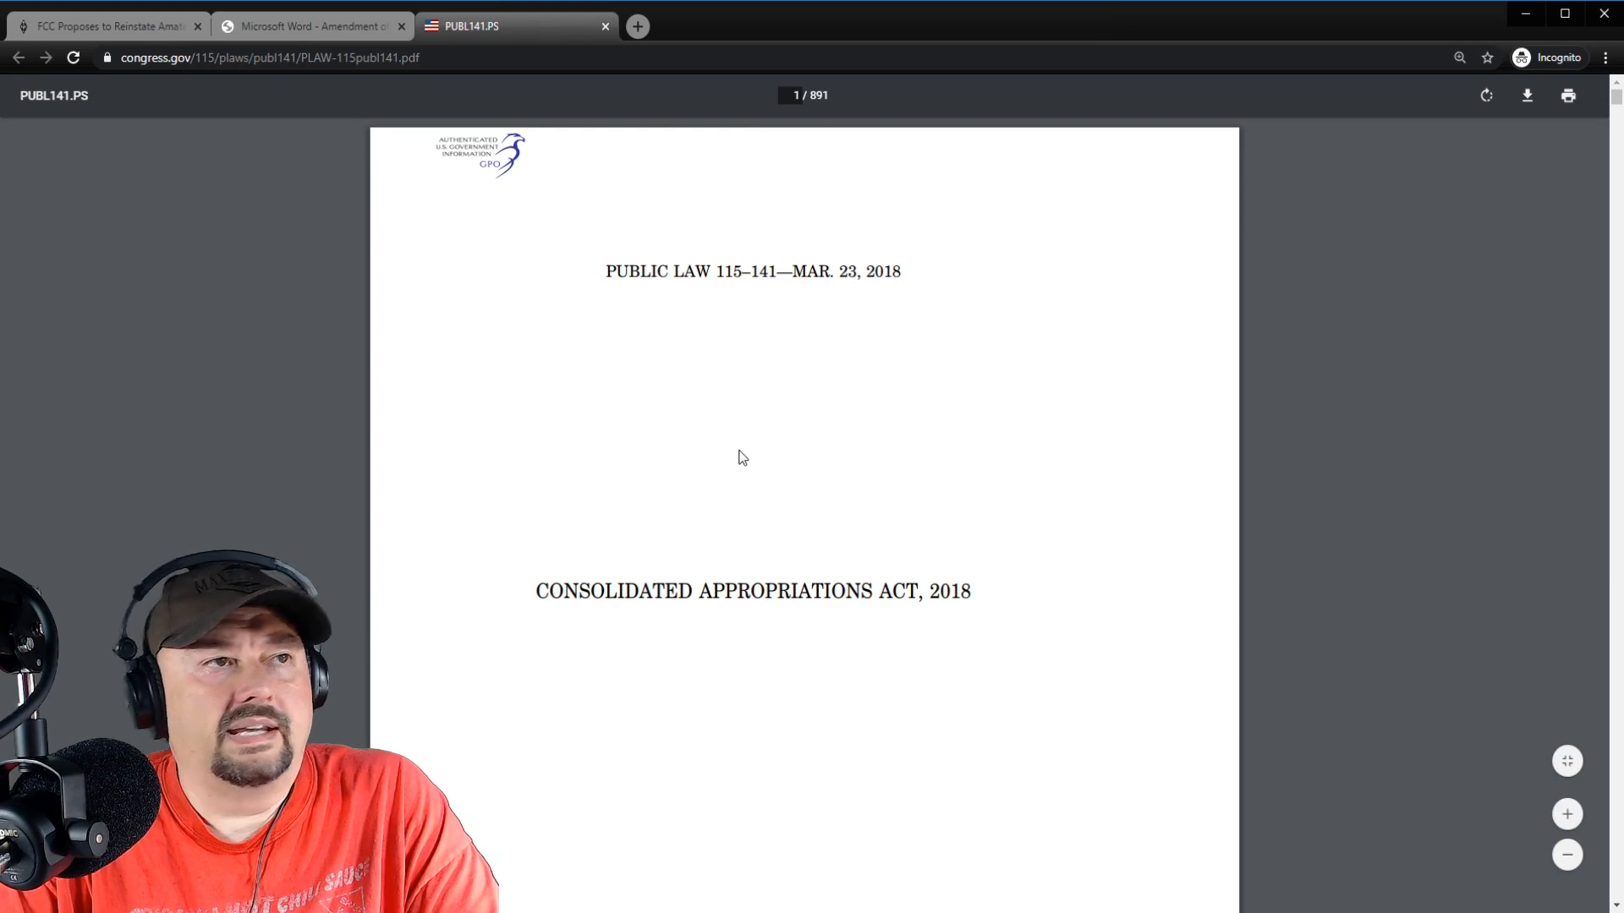
mouse_move(843, 138)
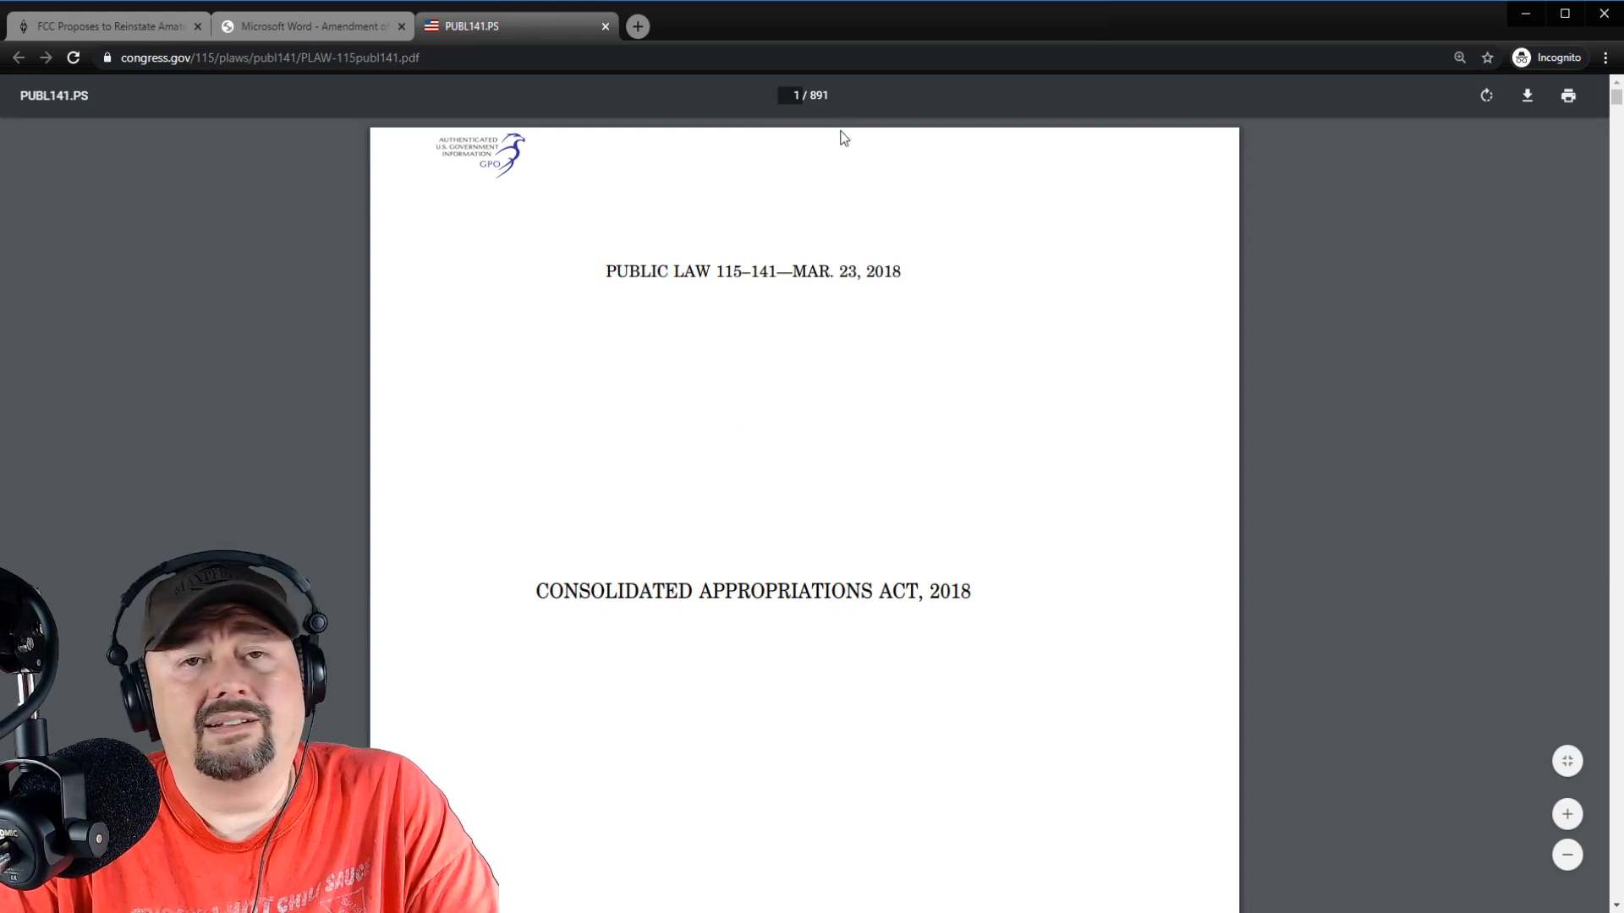
scroll(down, 3)
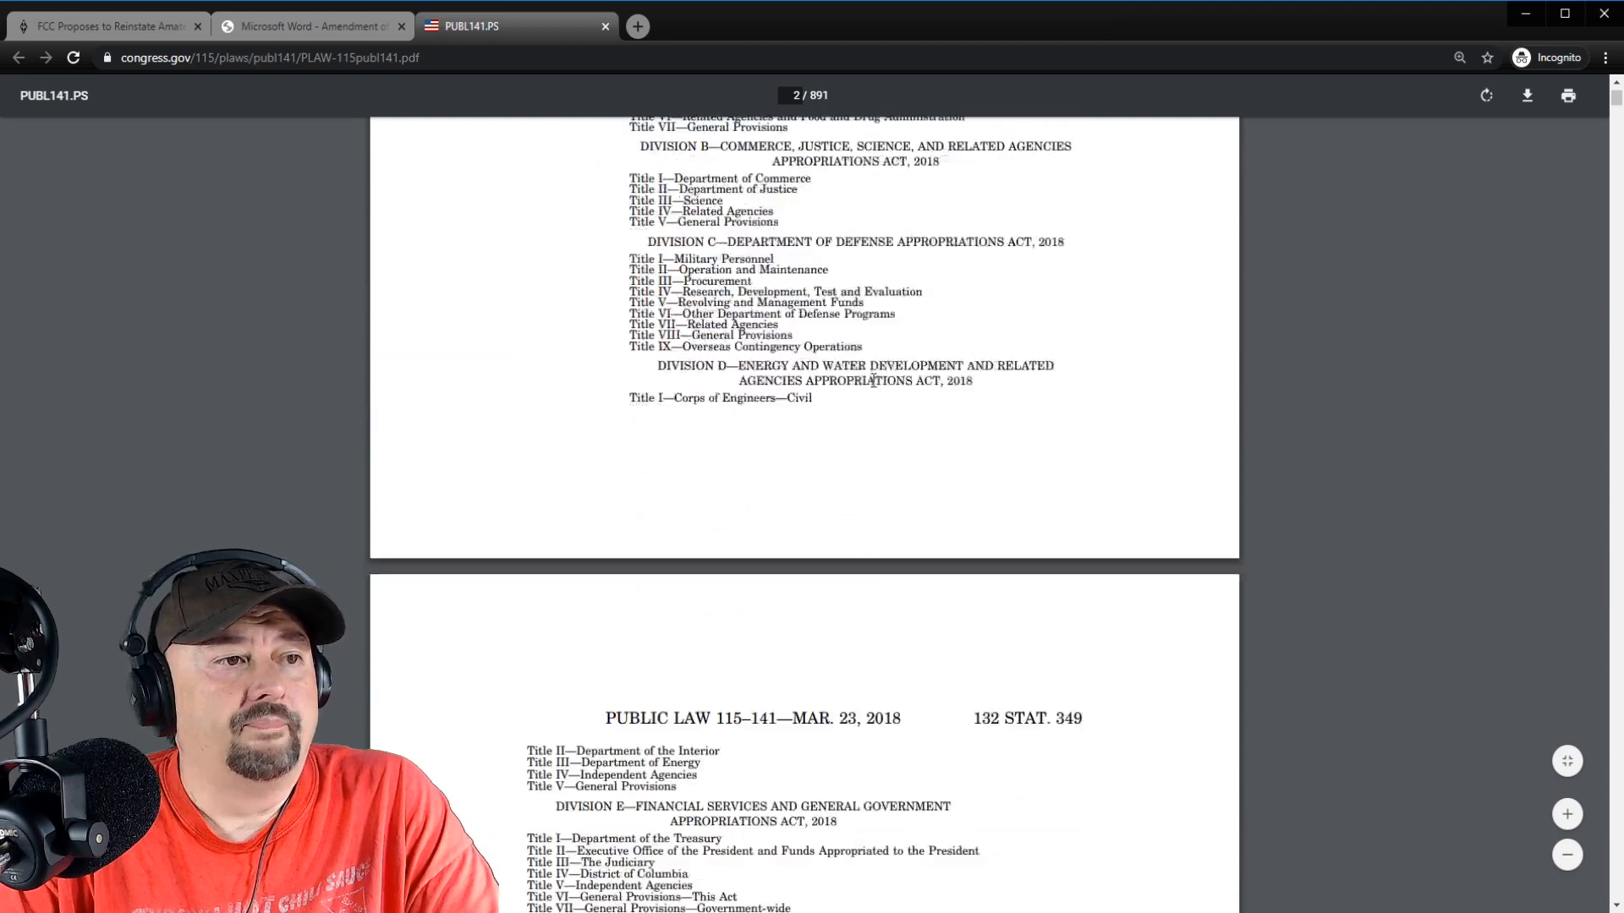
scroll(down, 3)
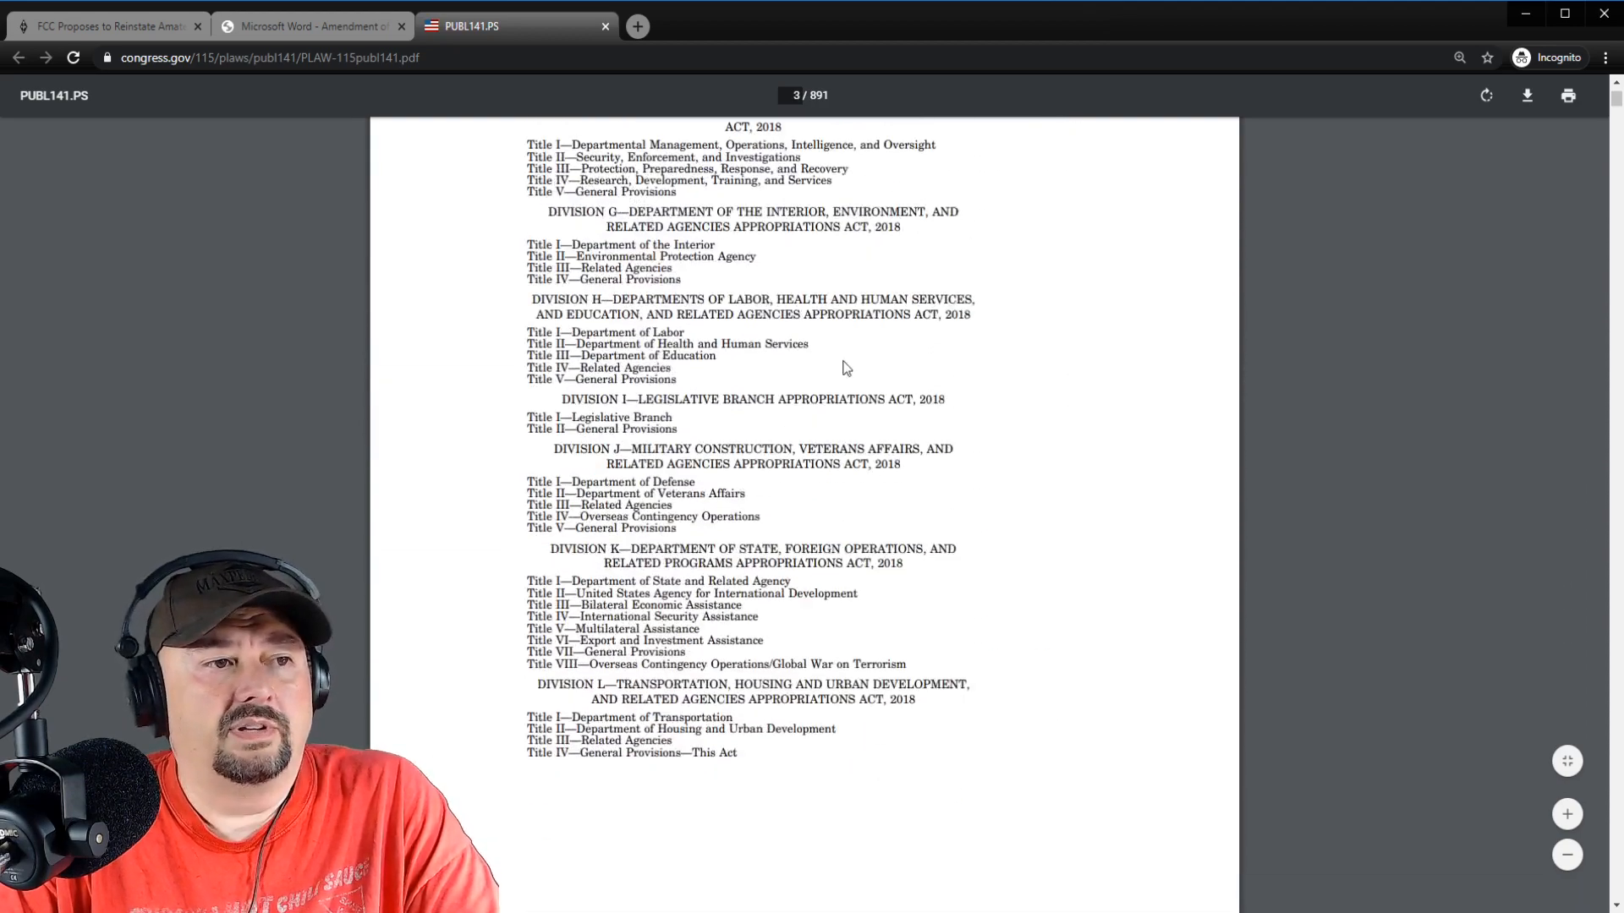
scroll(down, 3)
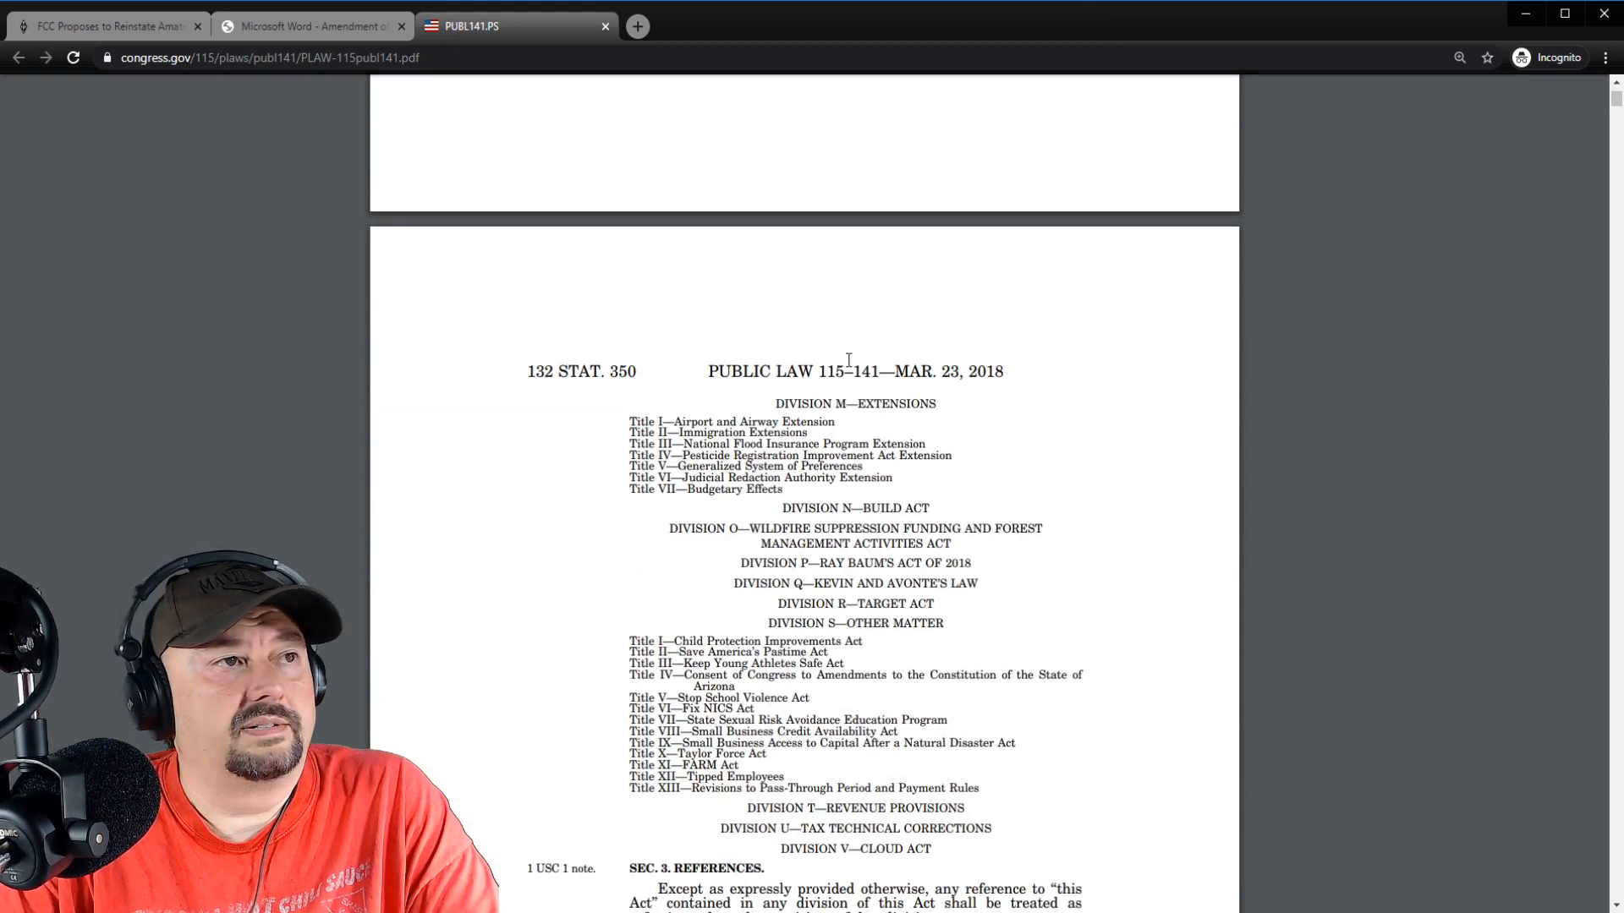
Return to the ARRL article's Ray Baum's Act and $50 fee paragraphs.
click(103, 27)
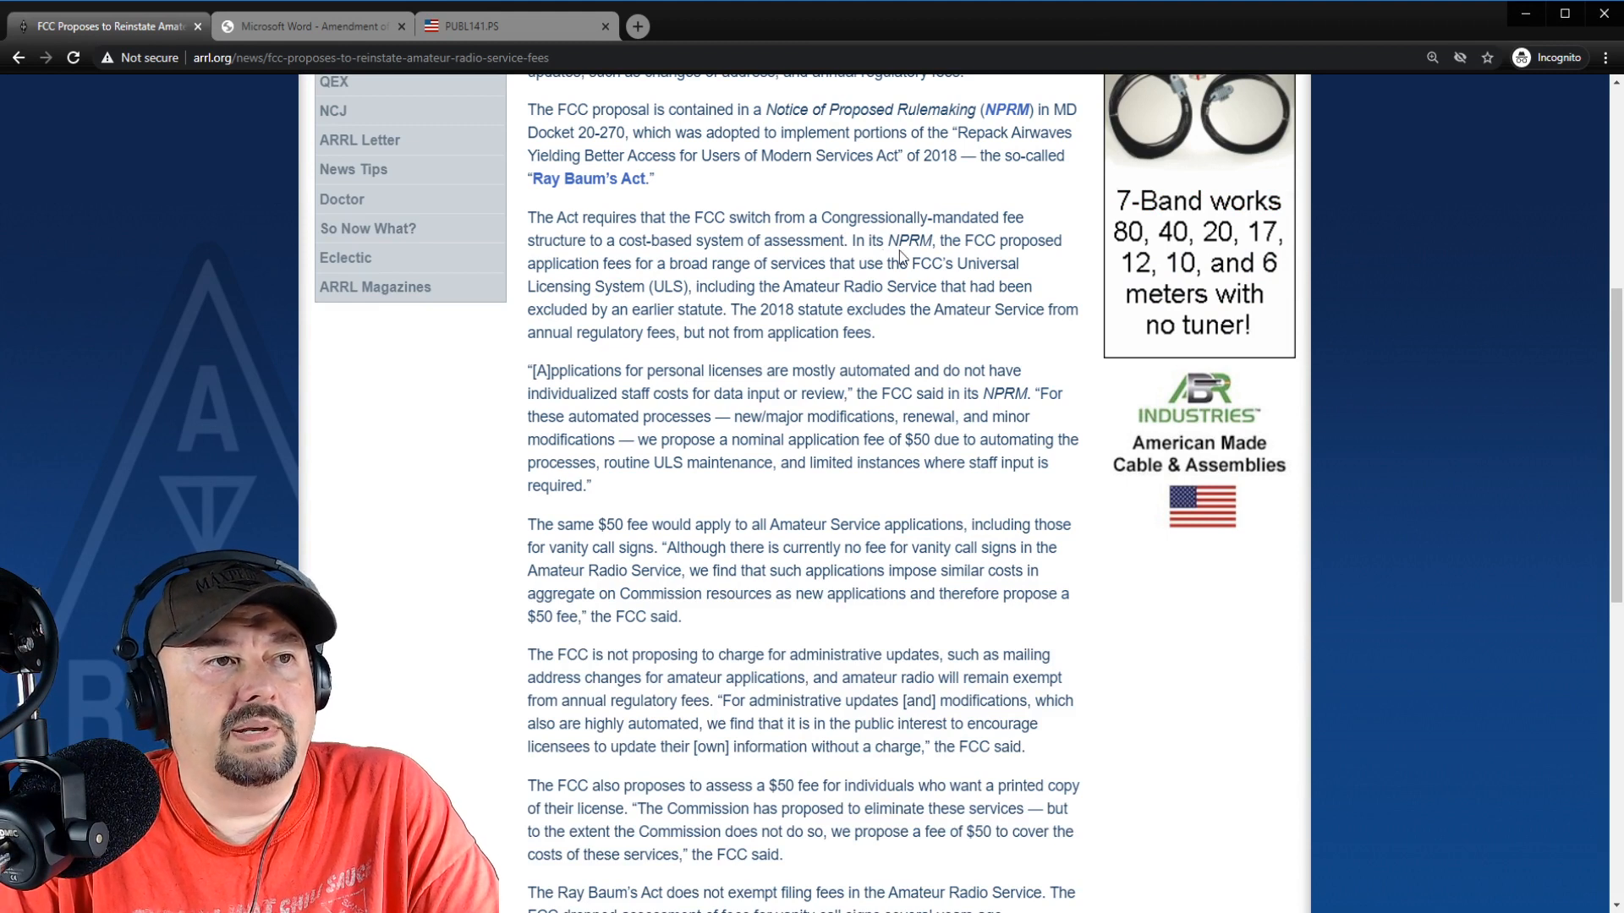
mouse_move(668, 280)
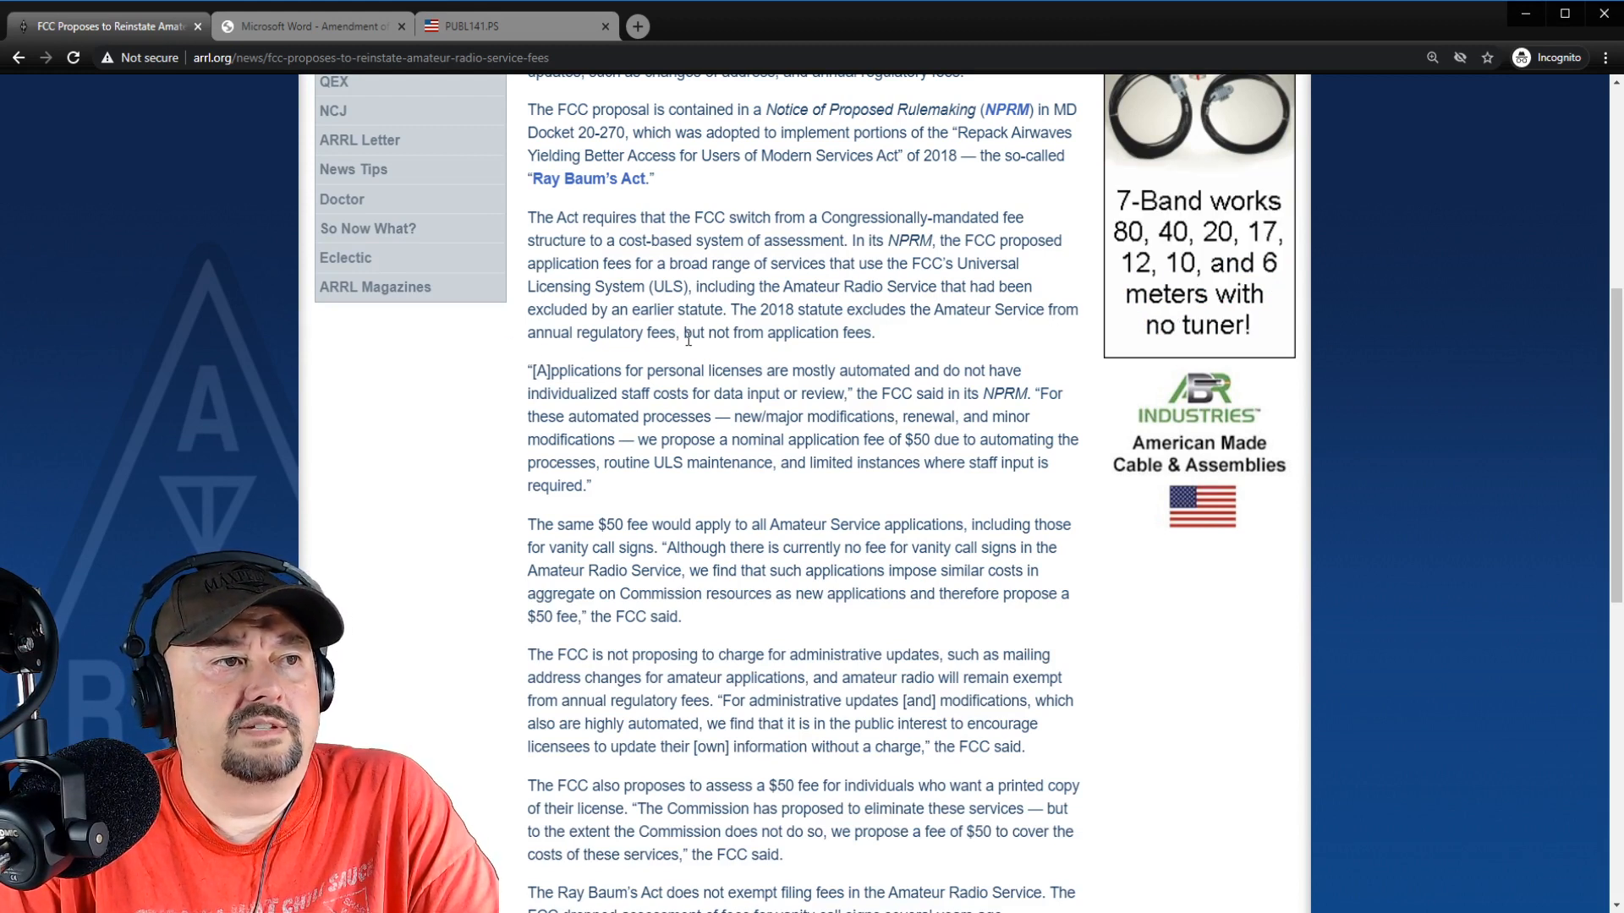
mouse_move(885, 340)
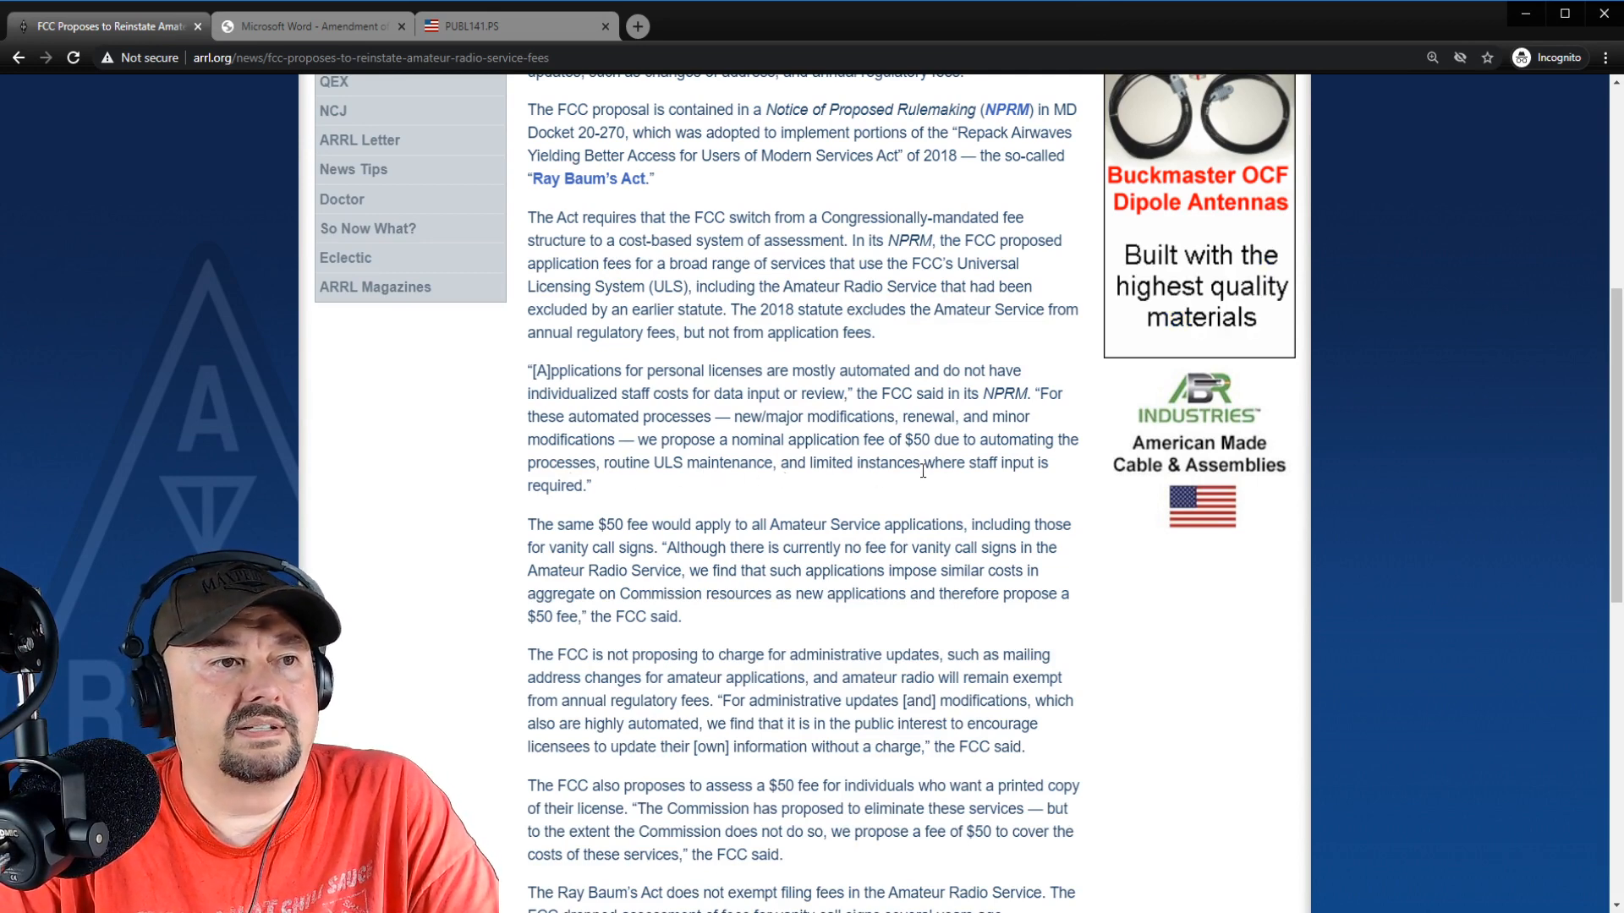
mouse_move(797, 499)
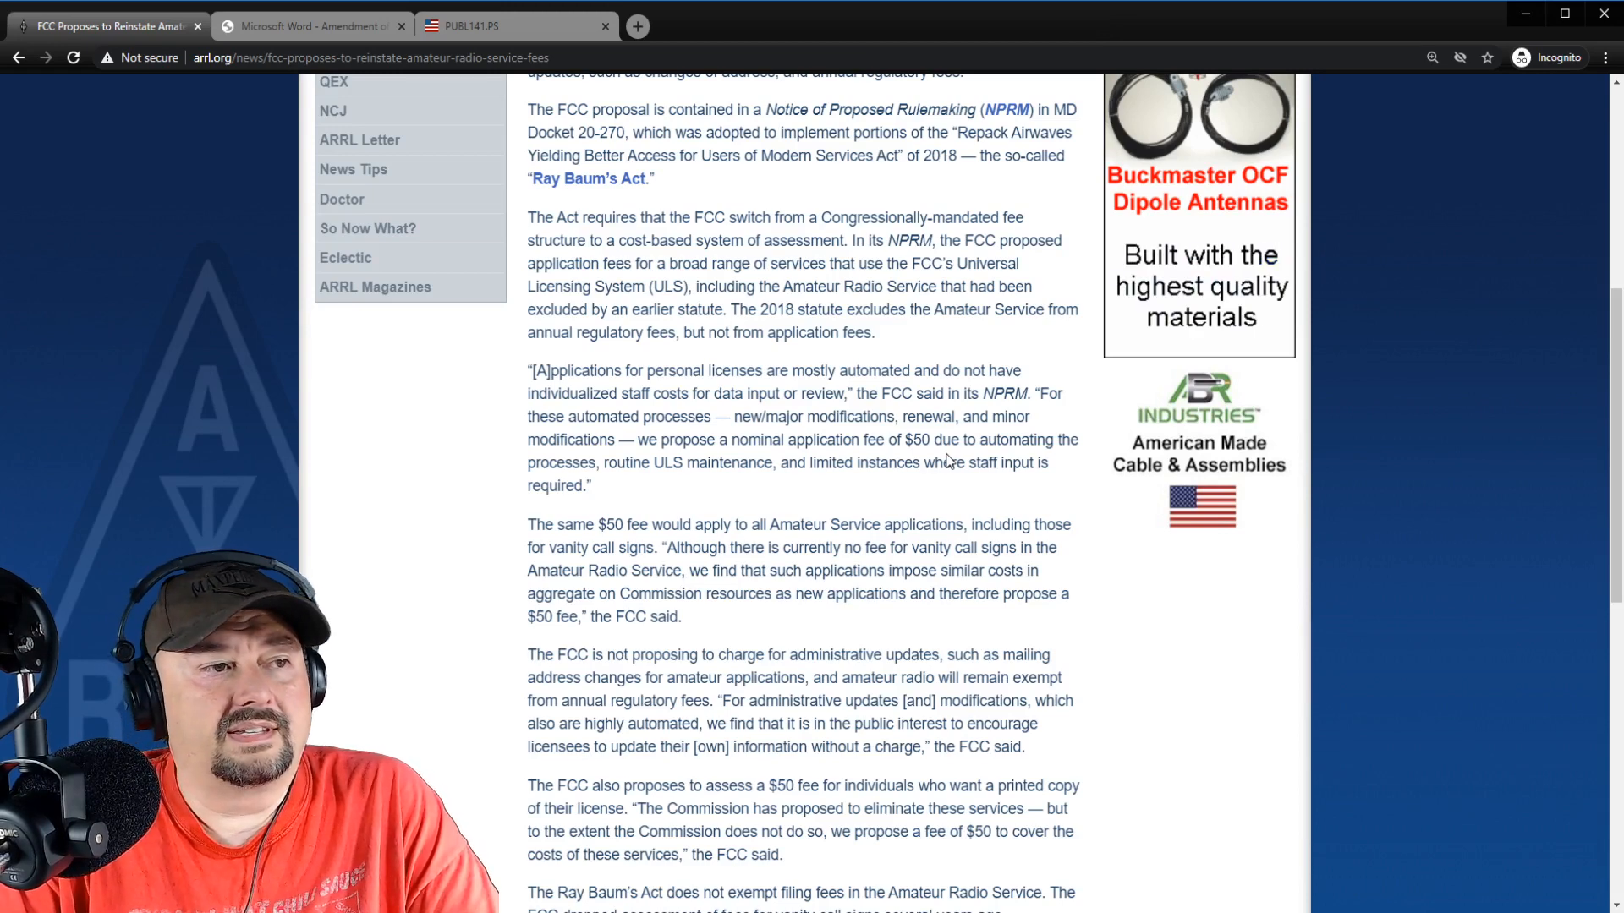
mouse_move(564, 557)
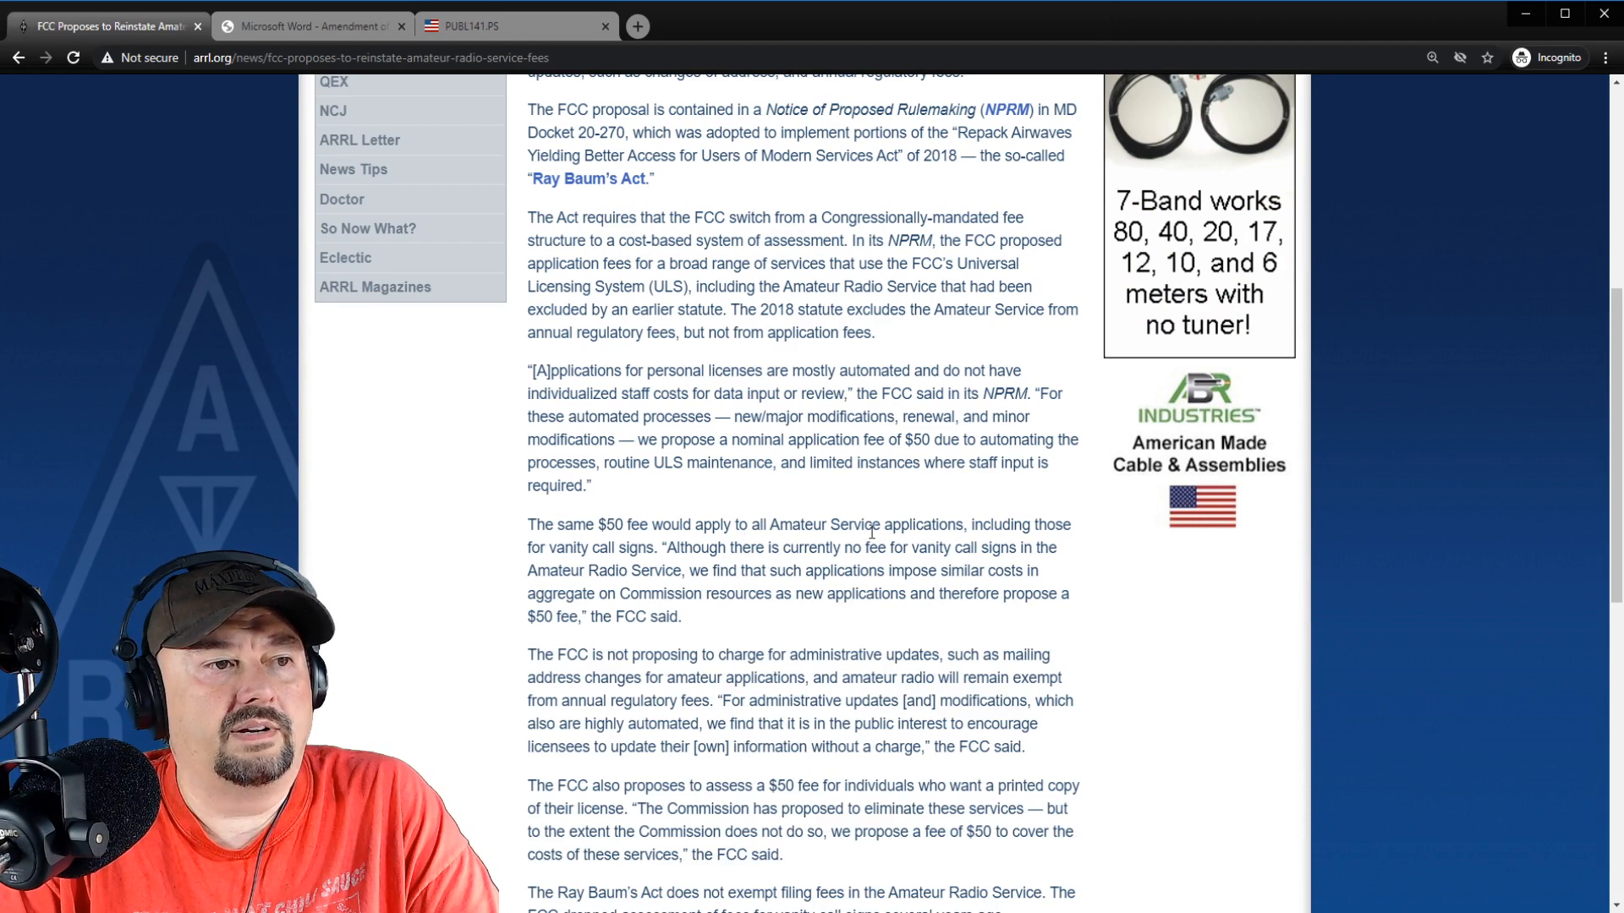
mouse_move(678, 565)
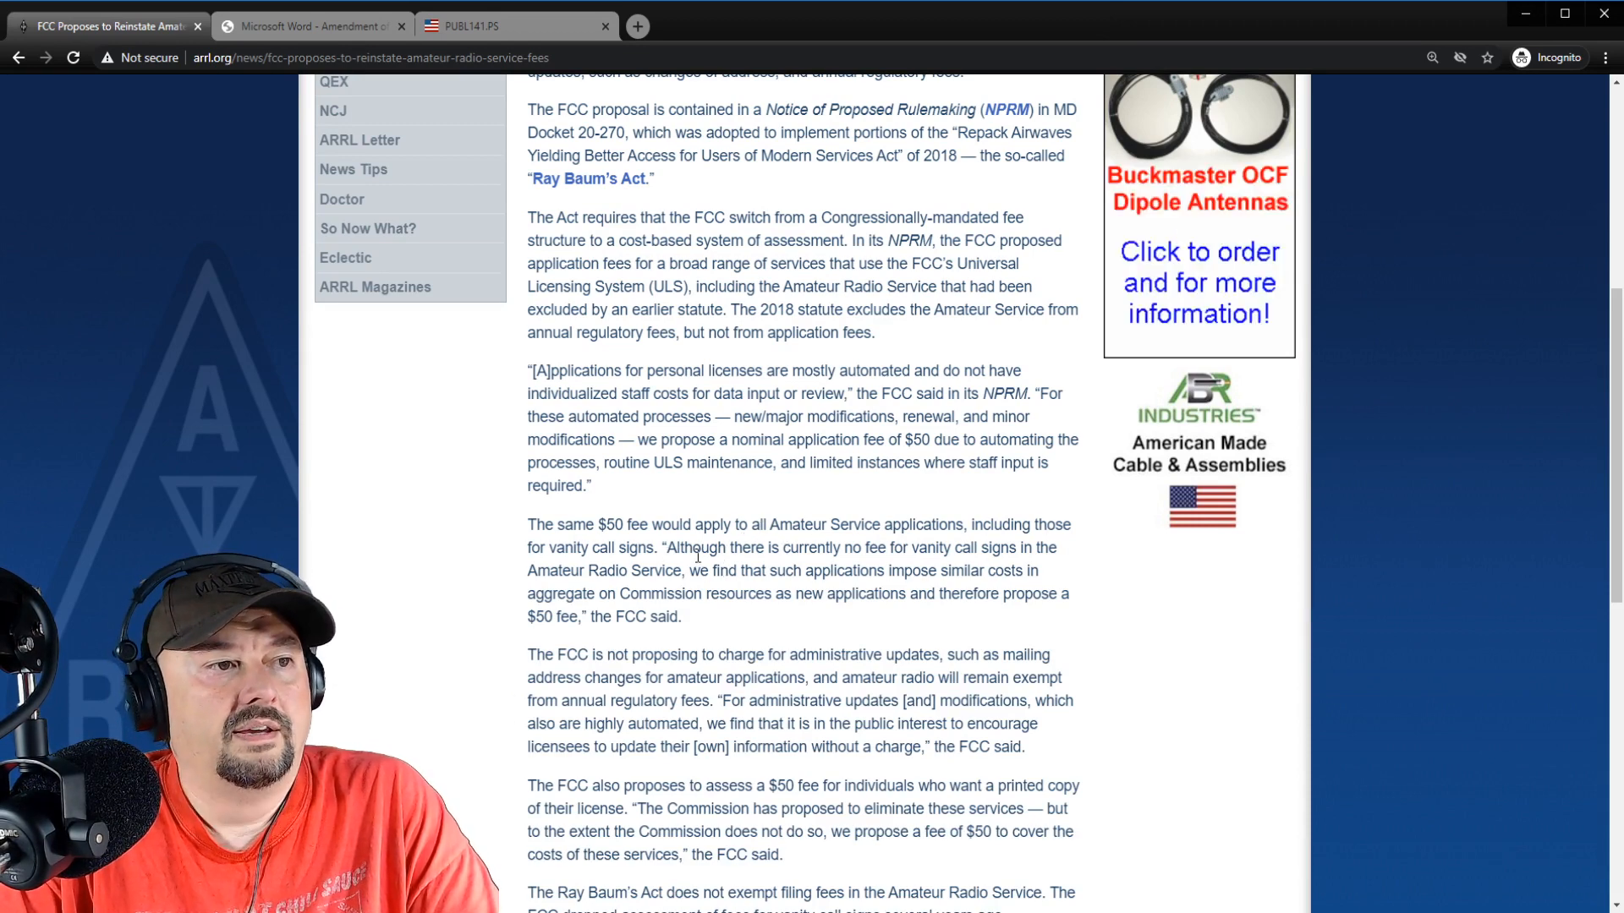
mouse_move(973, 569)
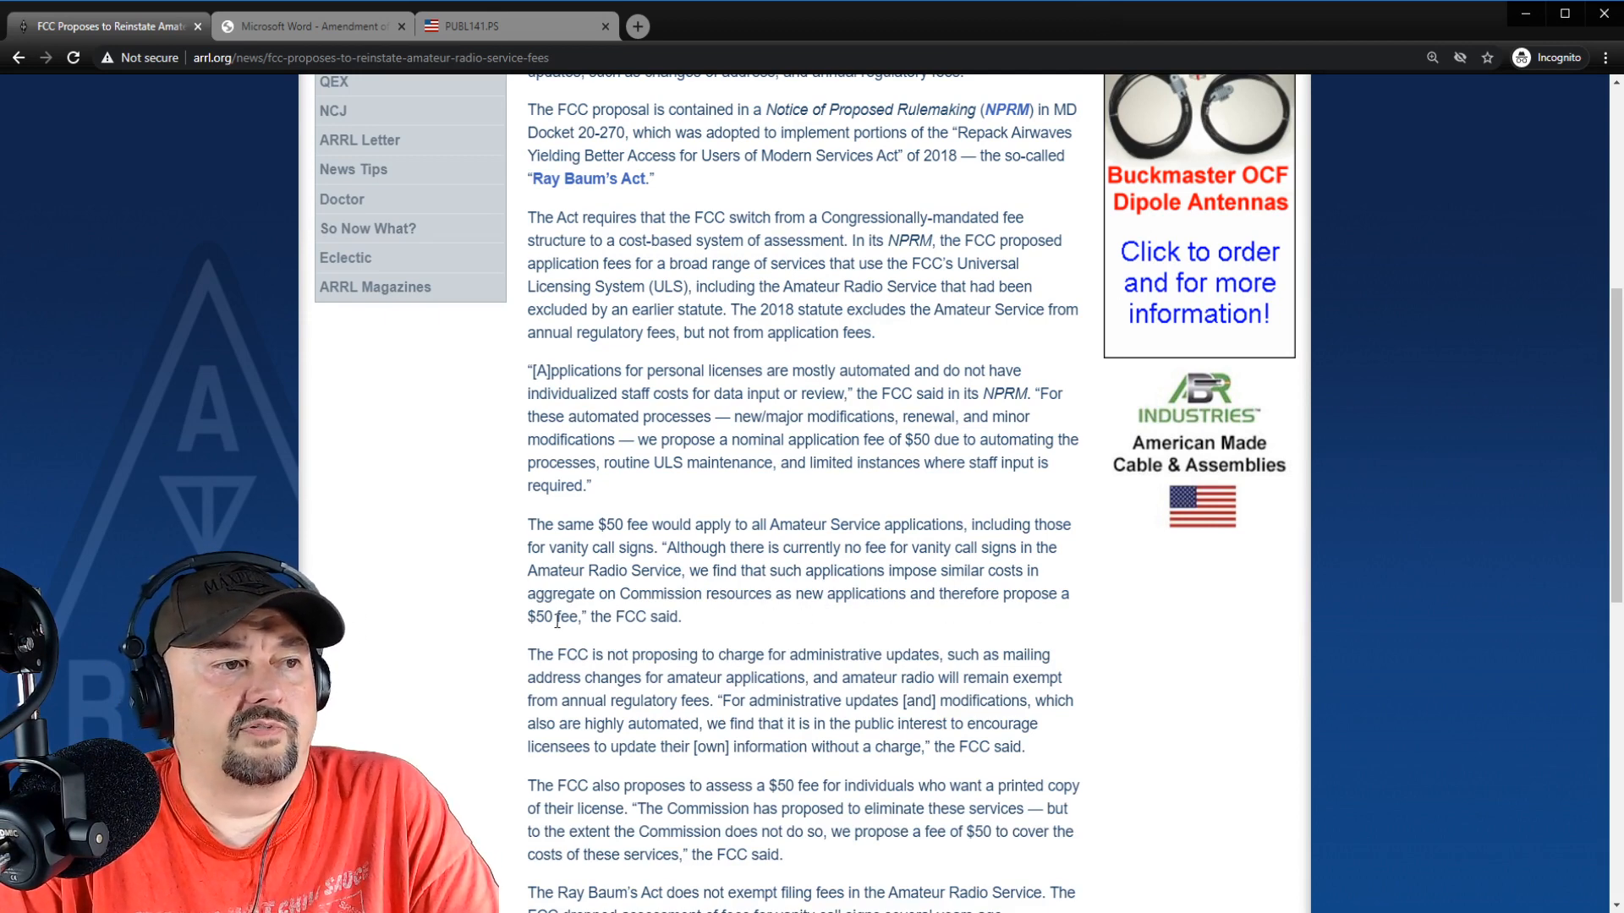
Scroll to the comment deadlines and ECFS filing details for MD Docket 20-270.
scroll(down, 3)
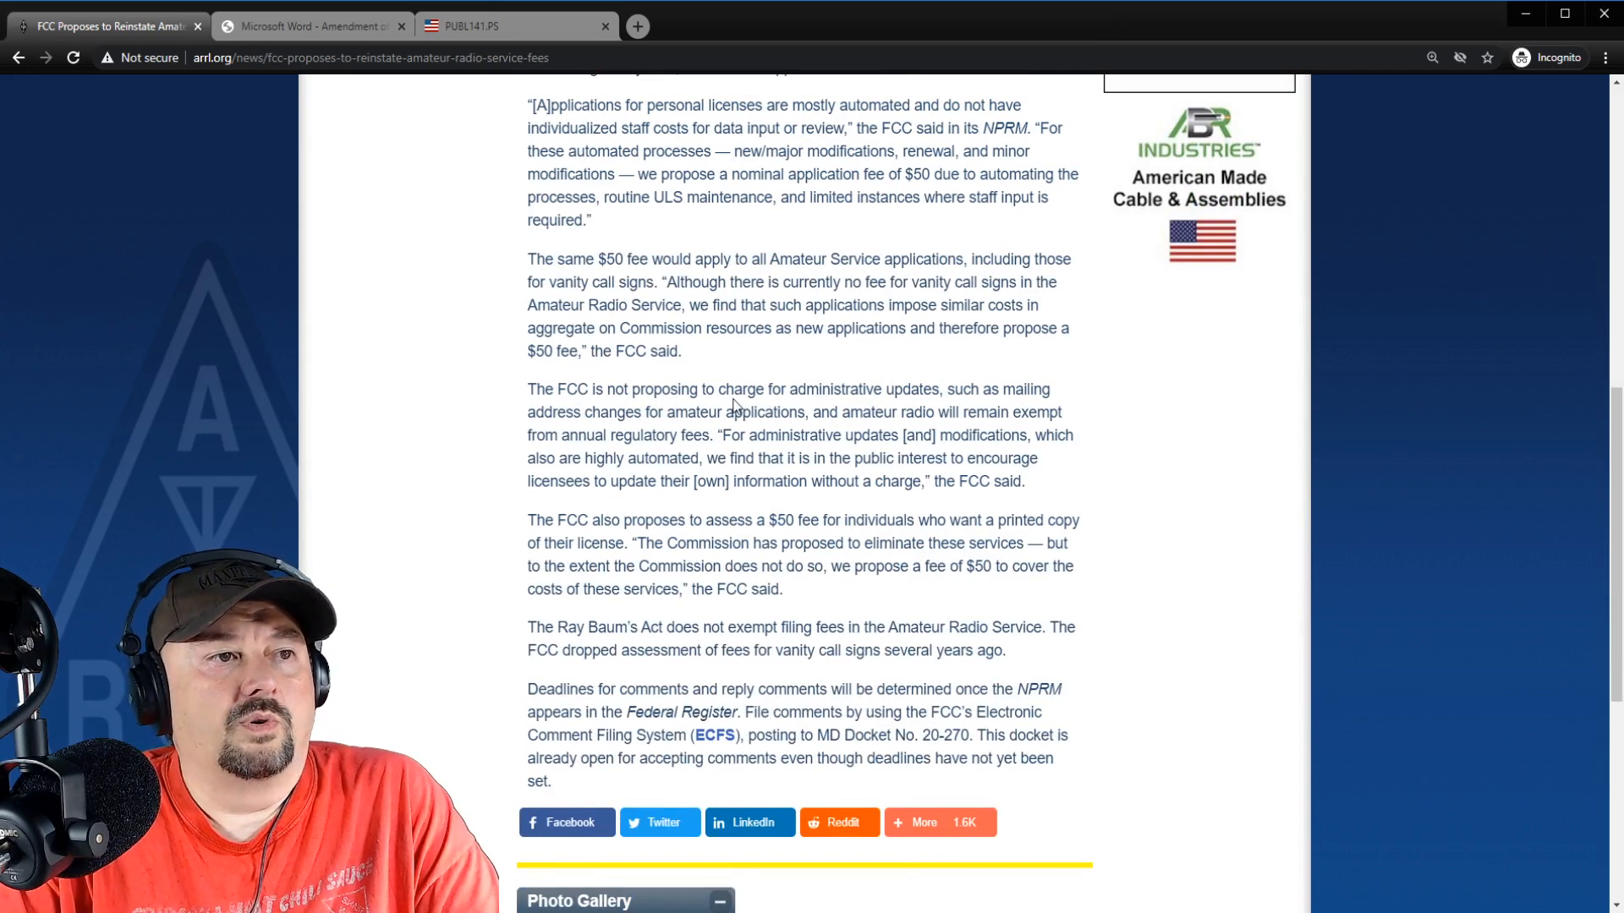
mouse_move(974, 407)
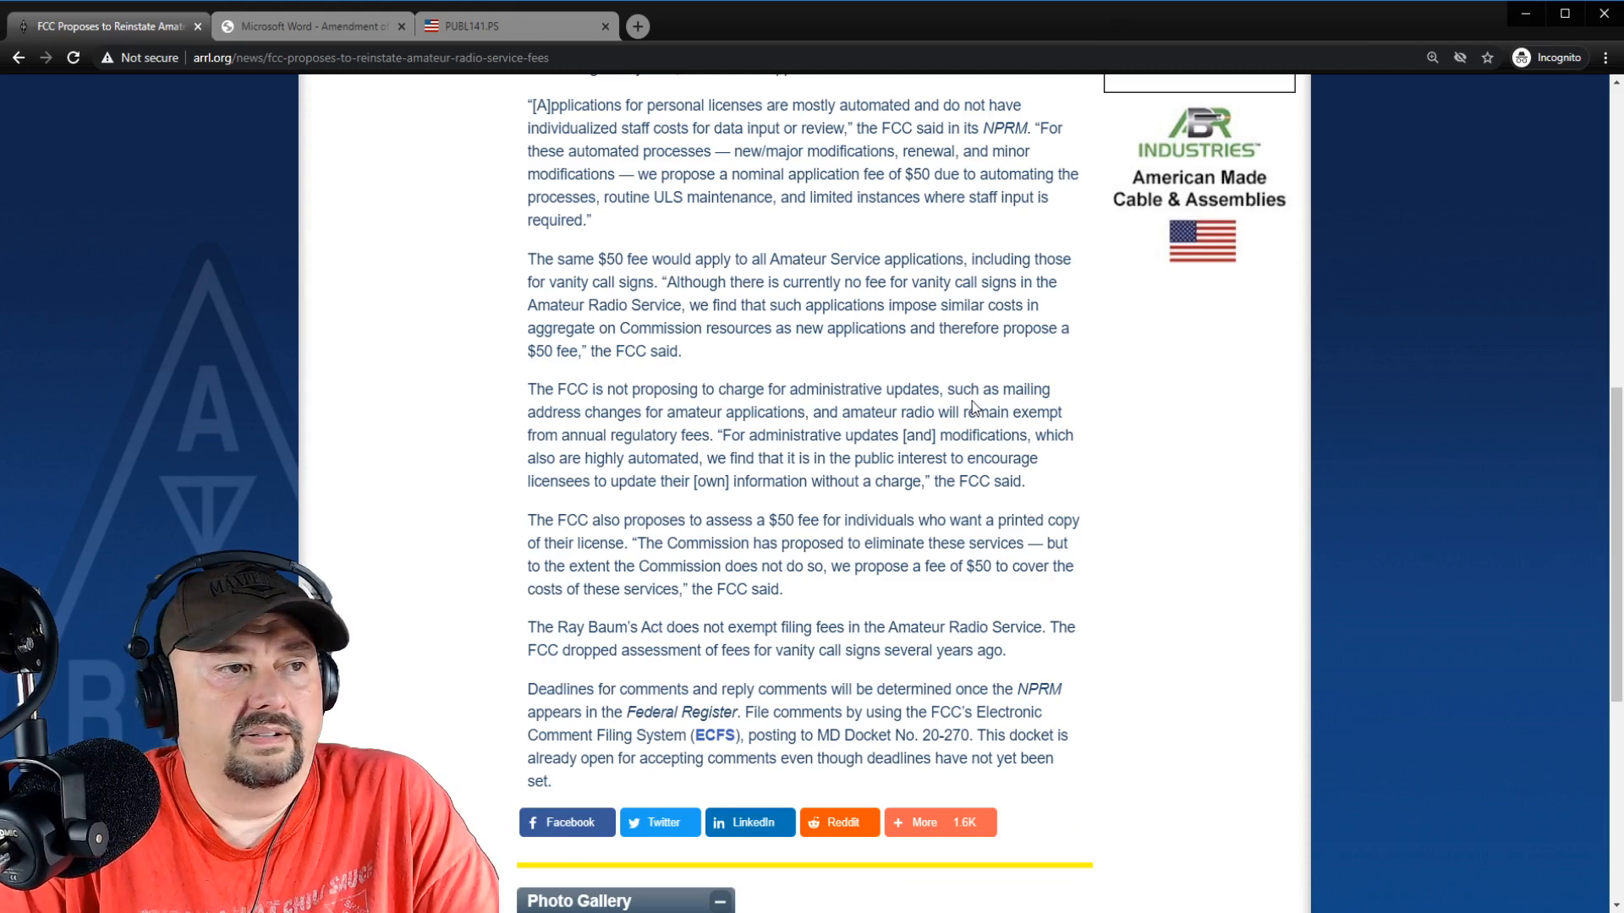
mouse_move(899, 451)
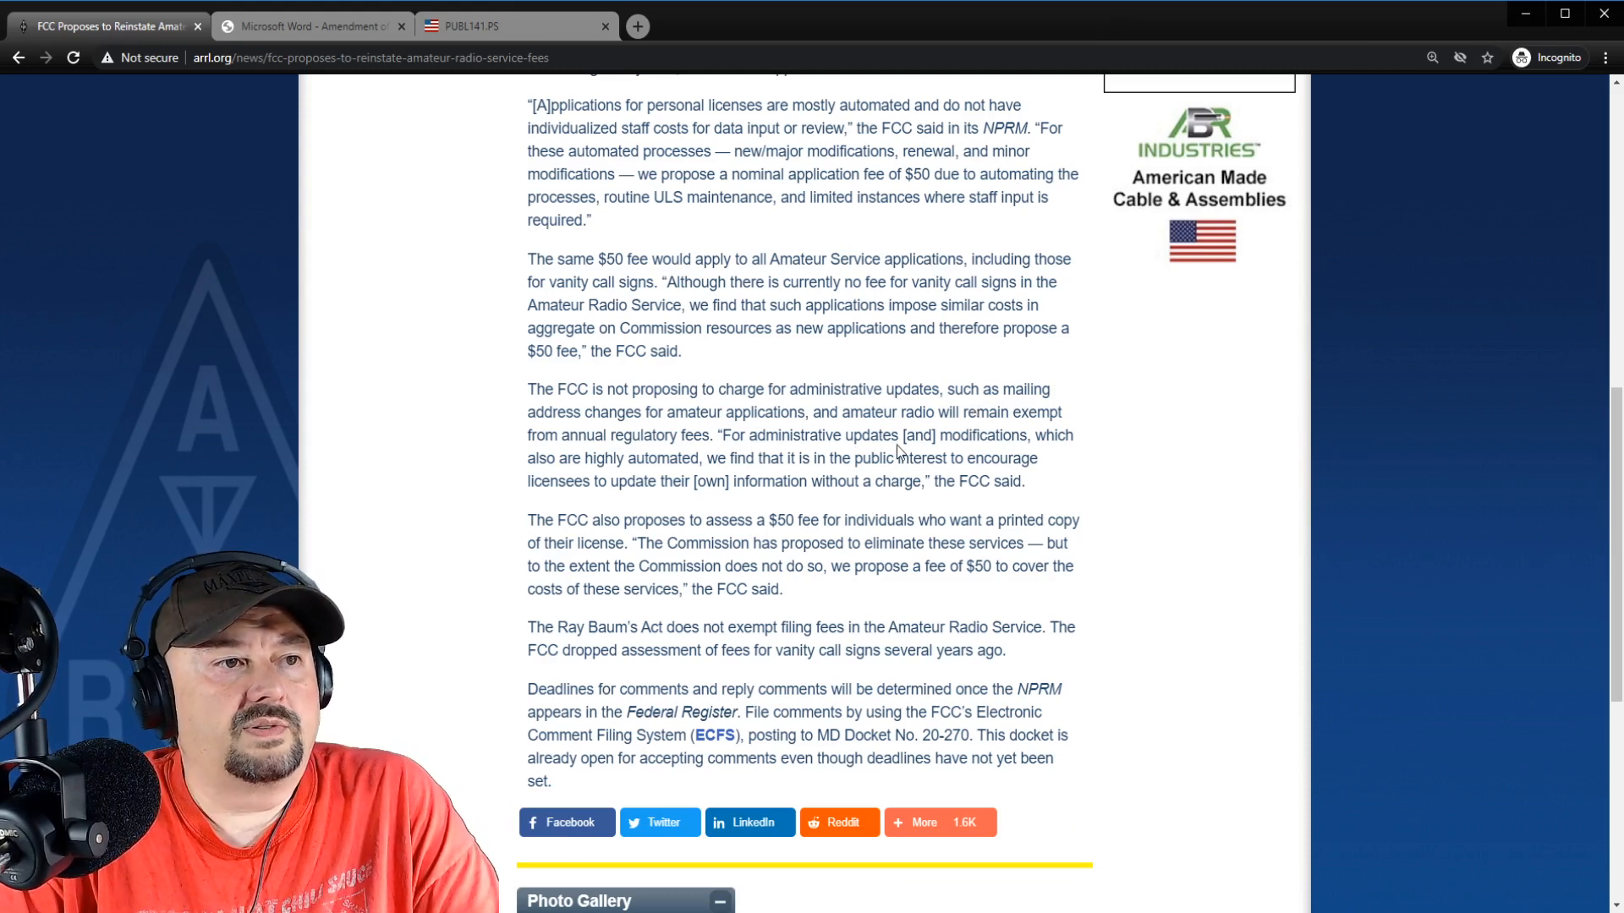
mouse_move(731, 475)
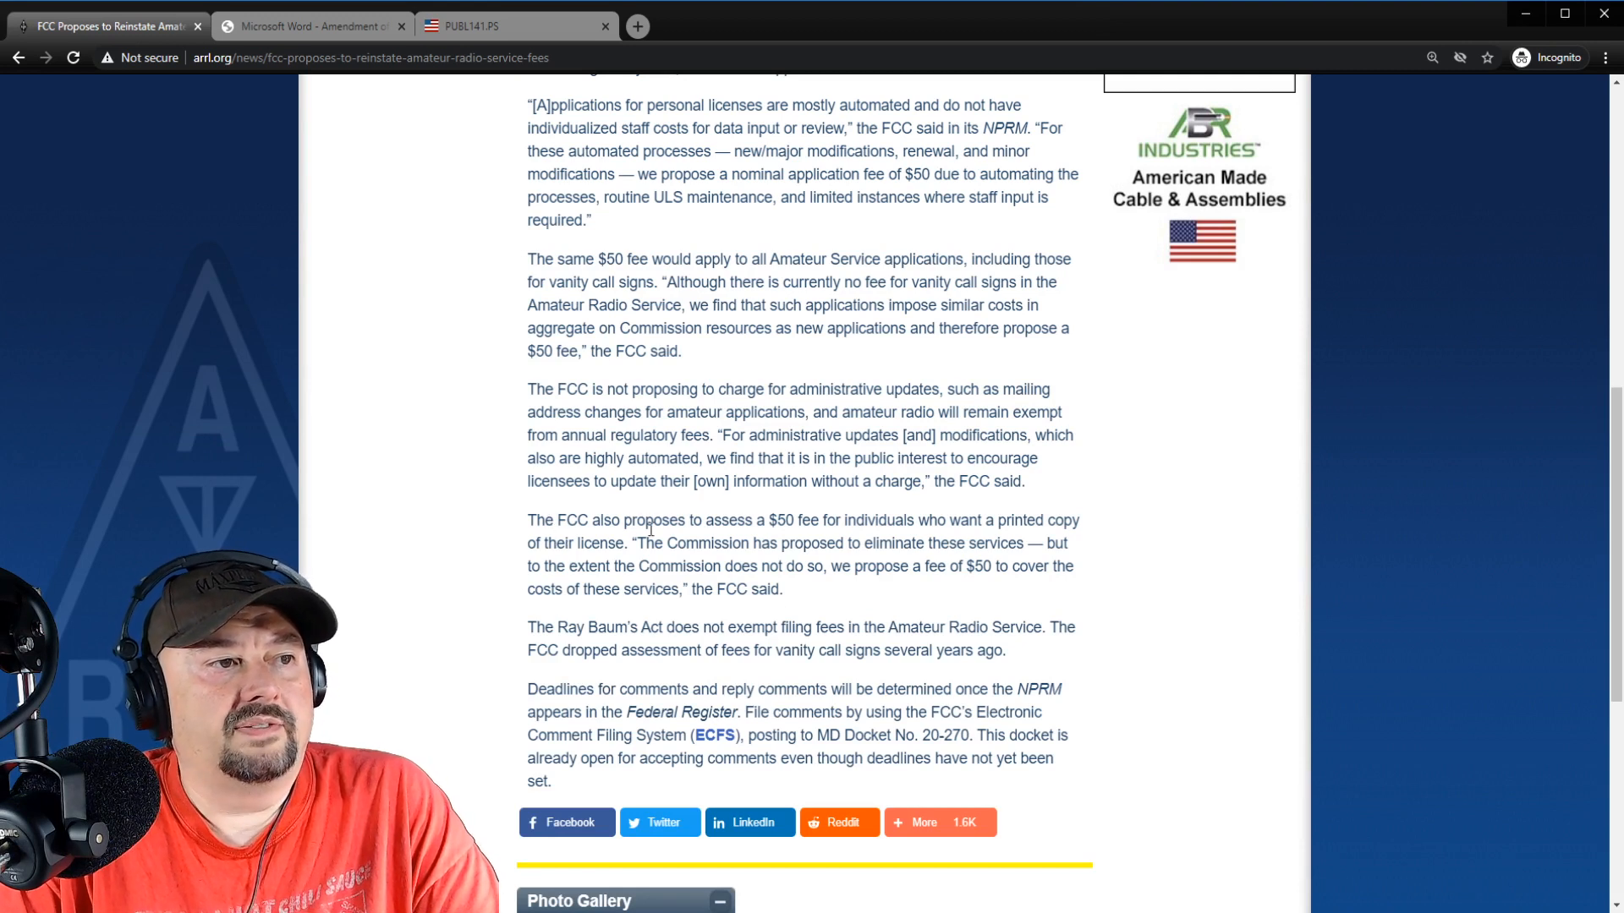
mouse_move(950, 535)
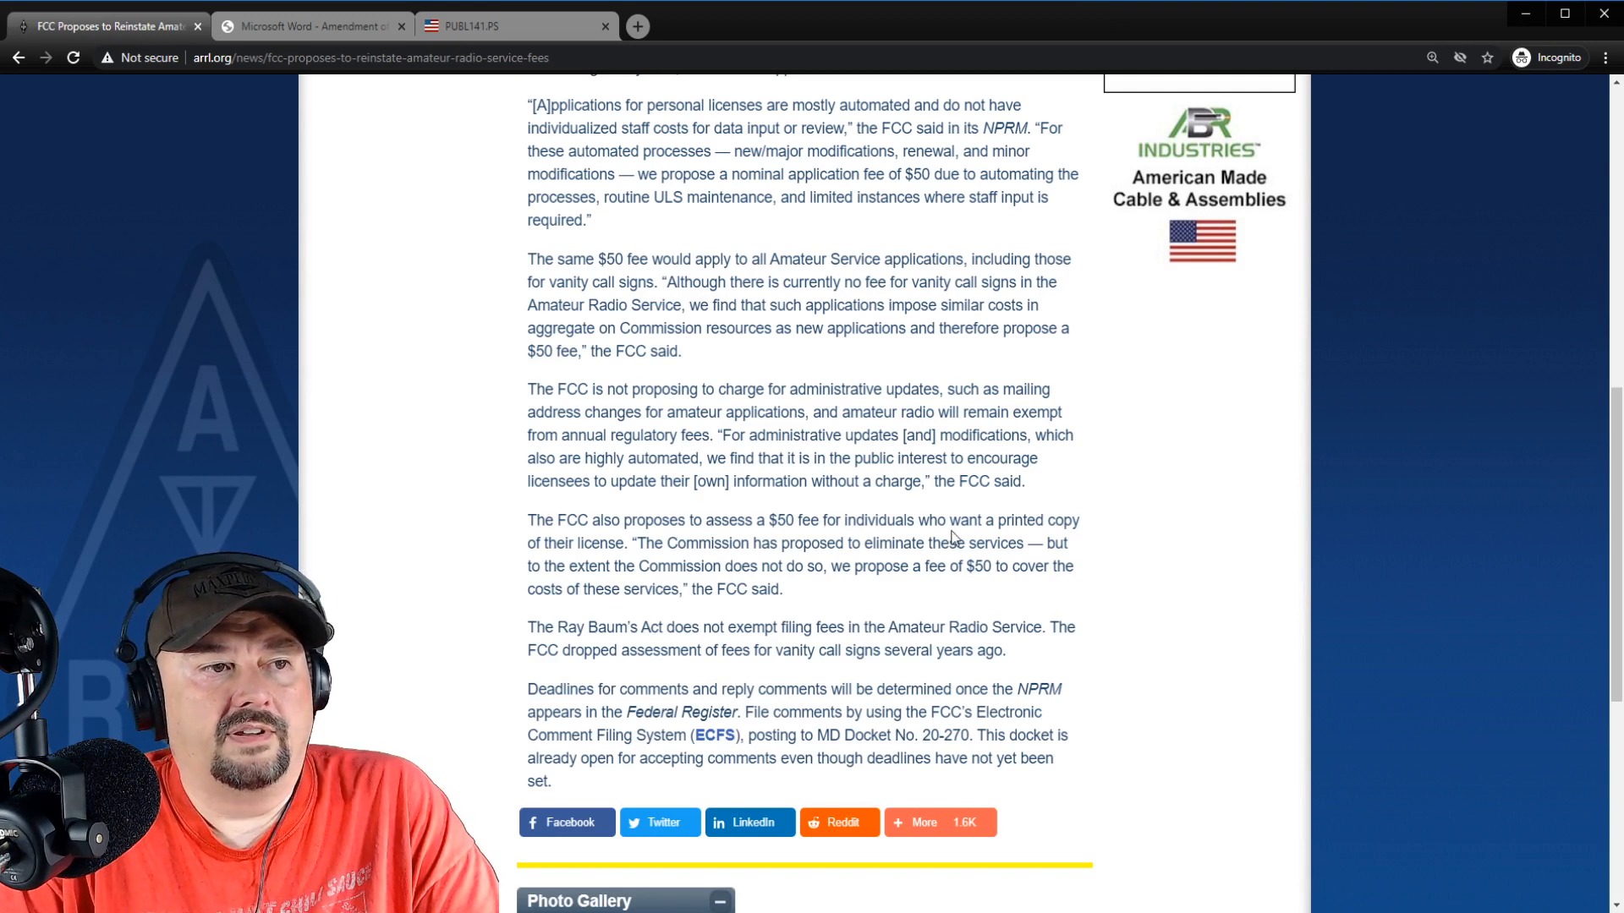
mouse_move(627, 559)
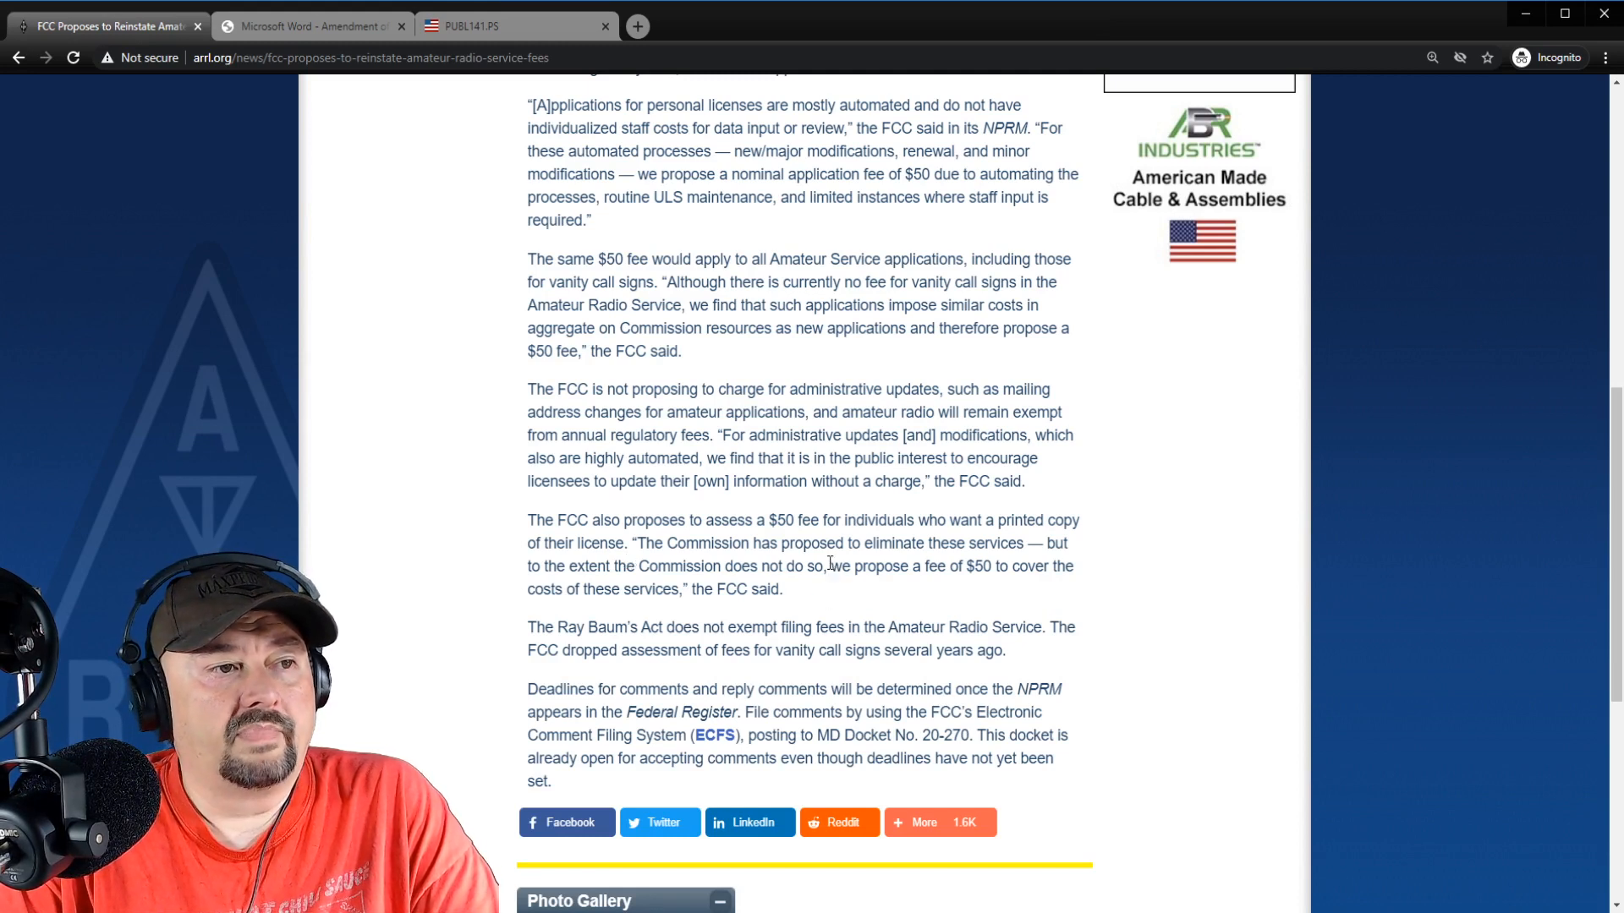
mouse_move(881, 589)
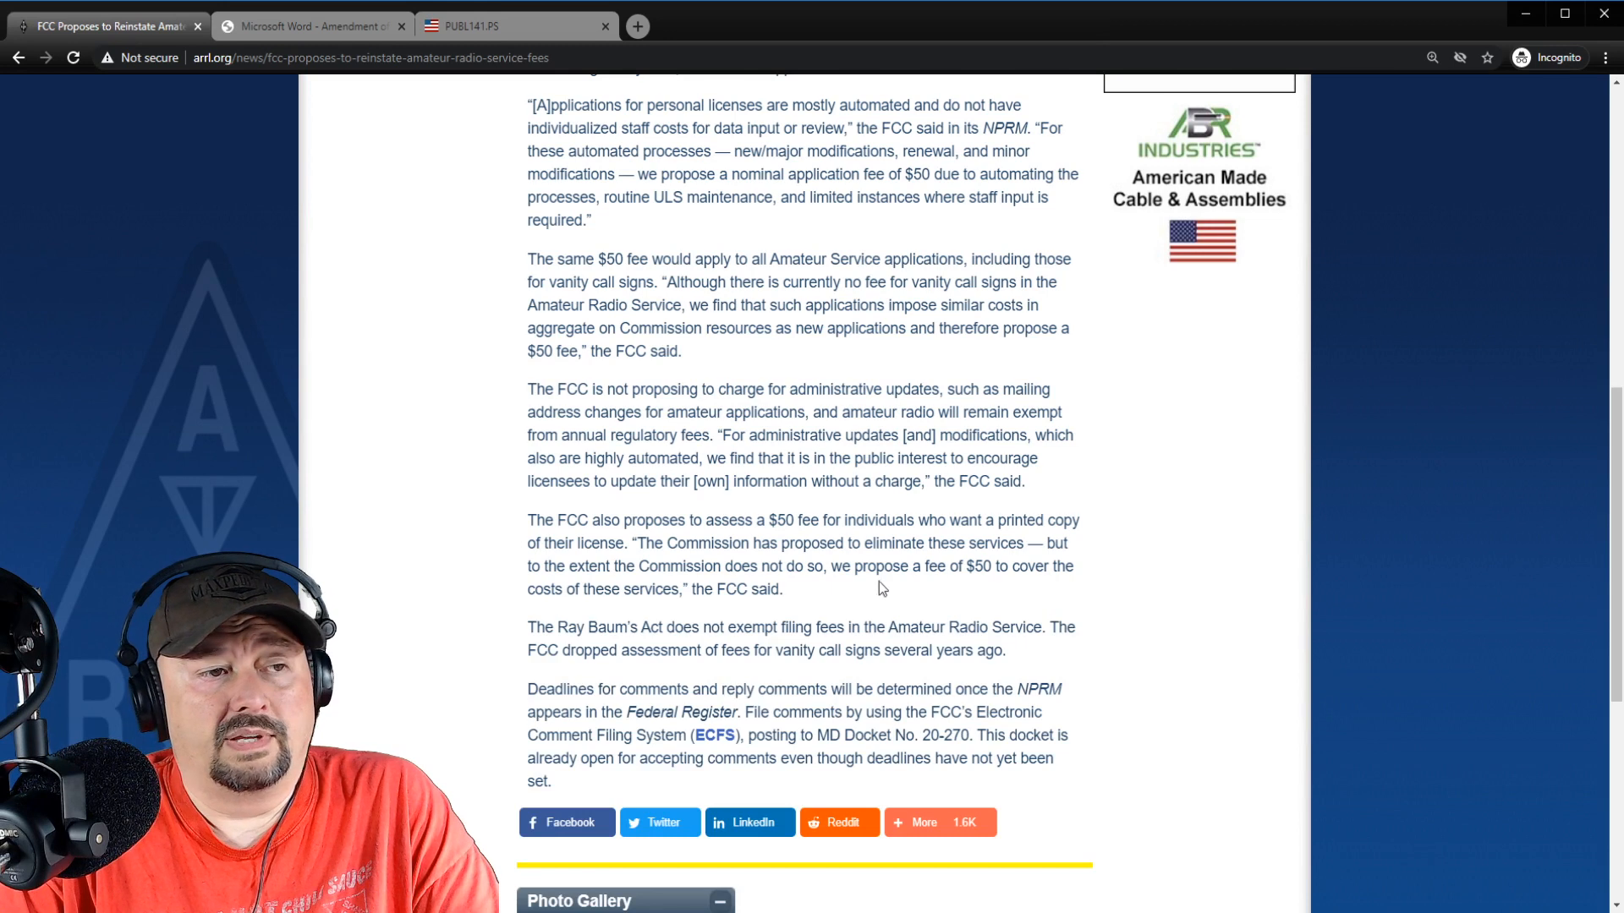
mouse_move(605, 677)
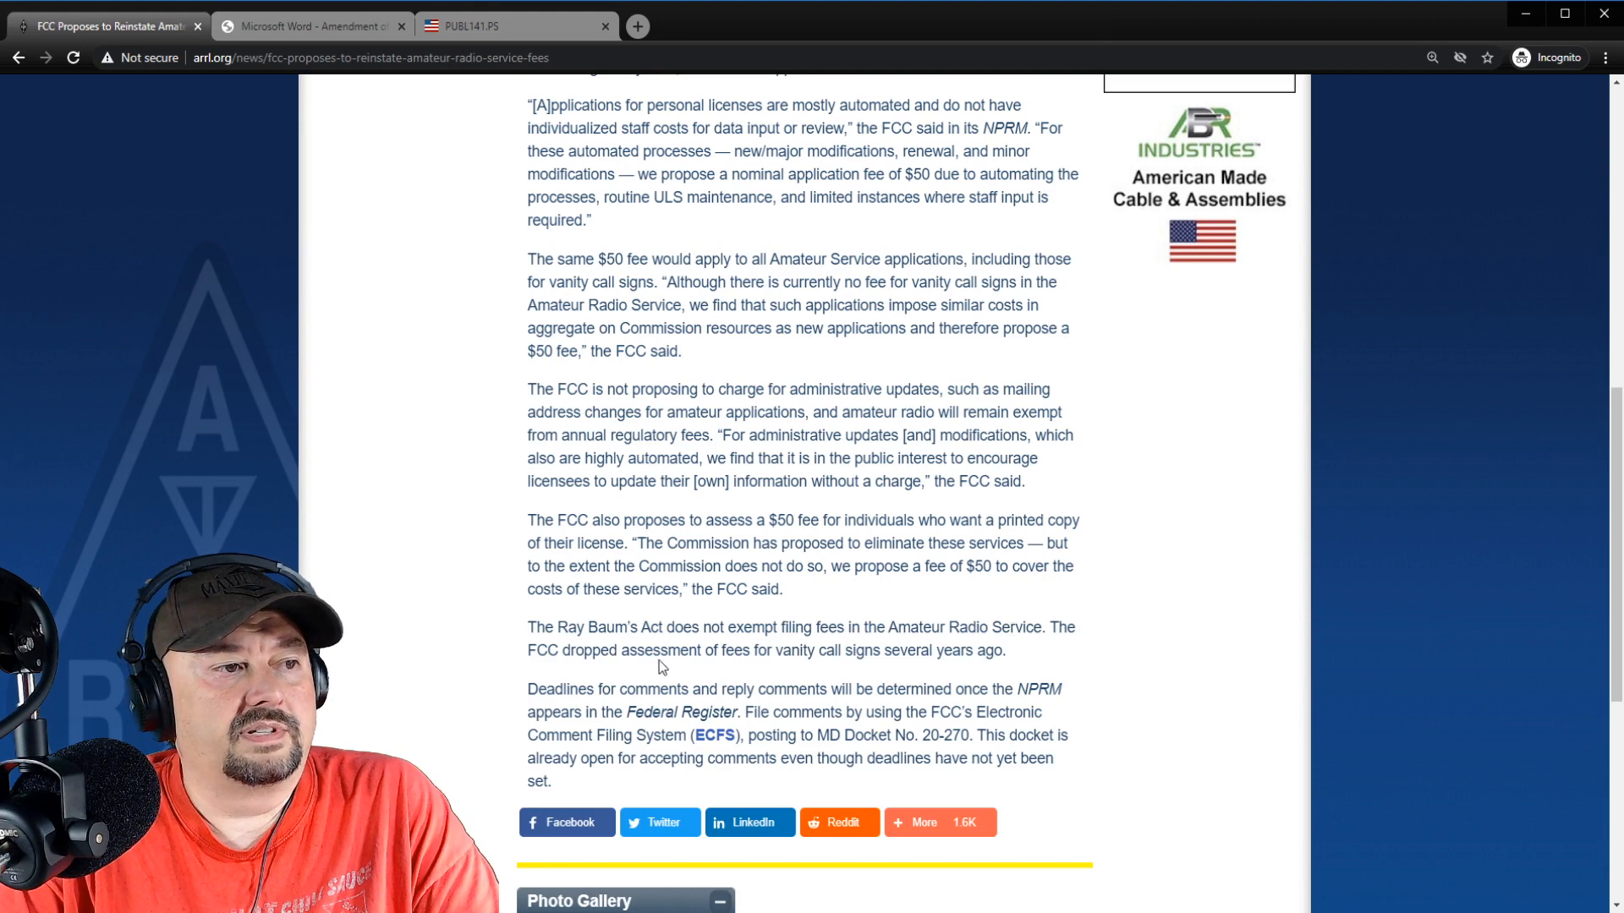
mouse_move(799, 659)
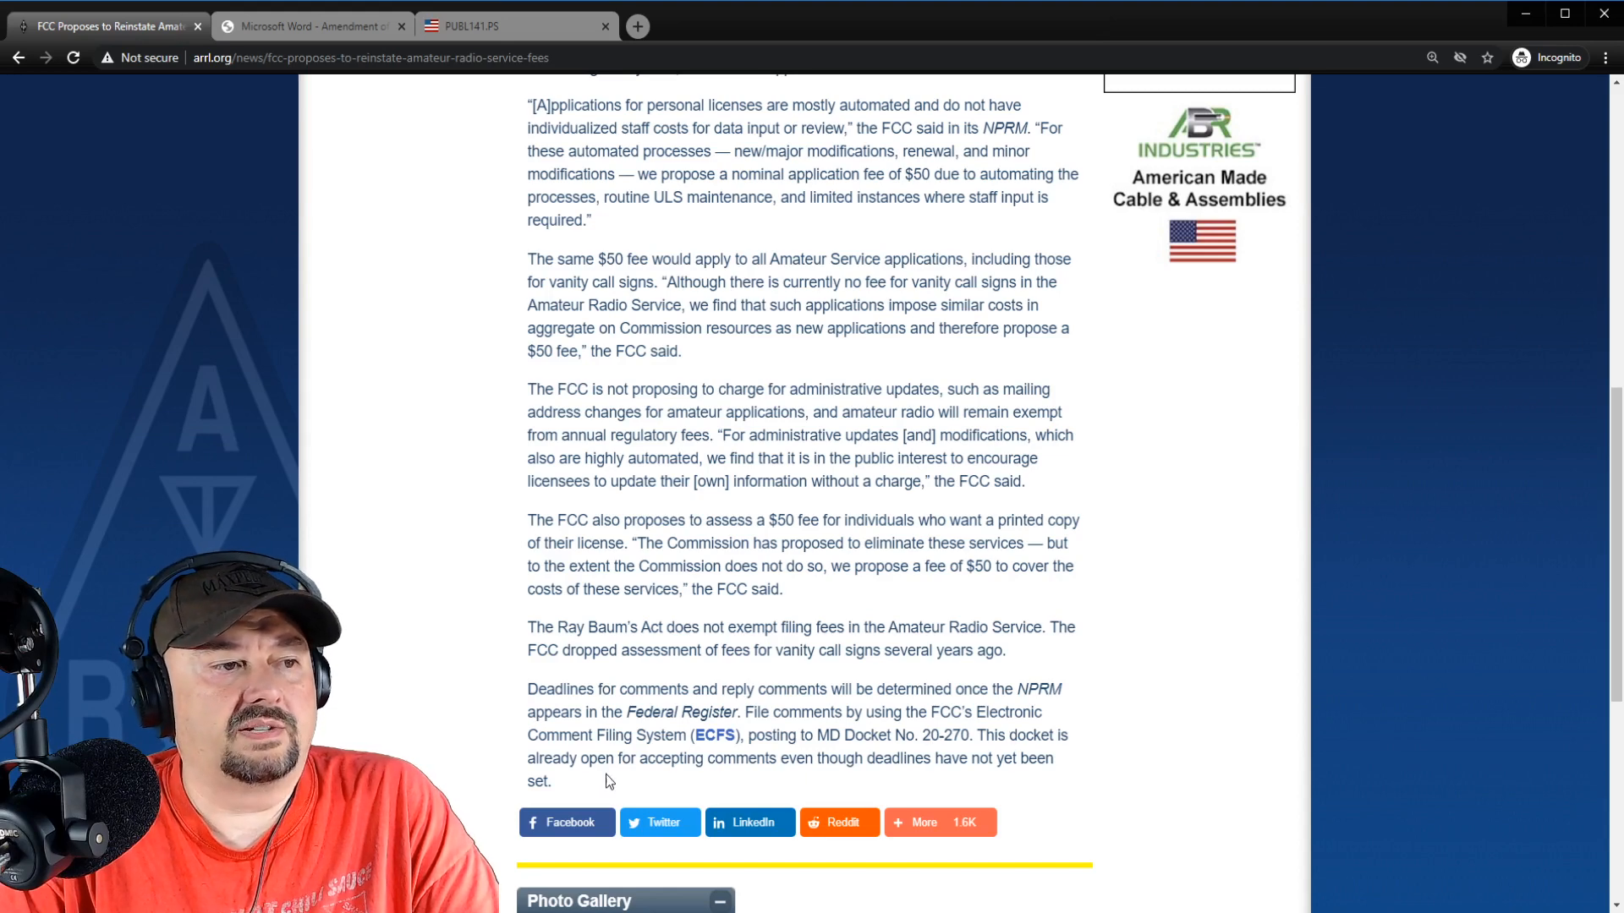
mouse_move(808, 780)
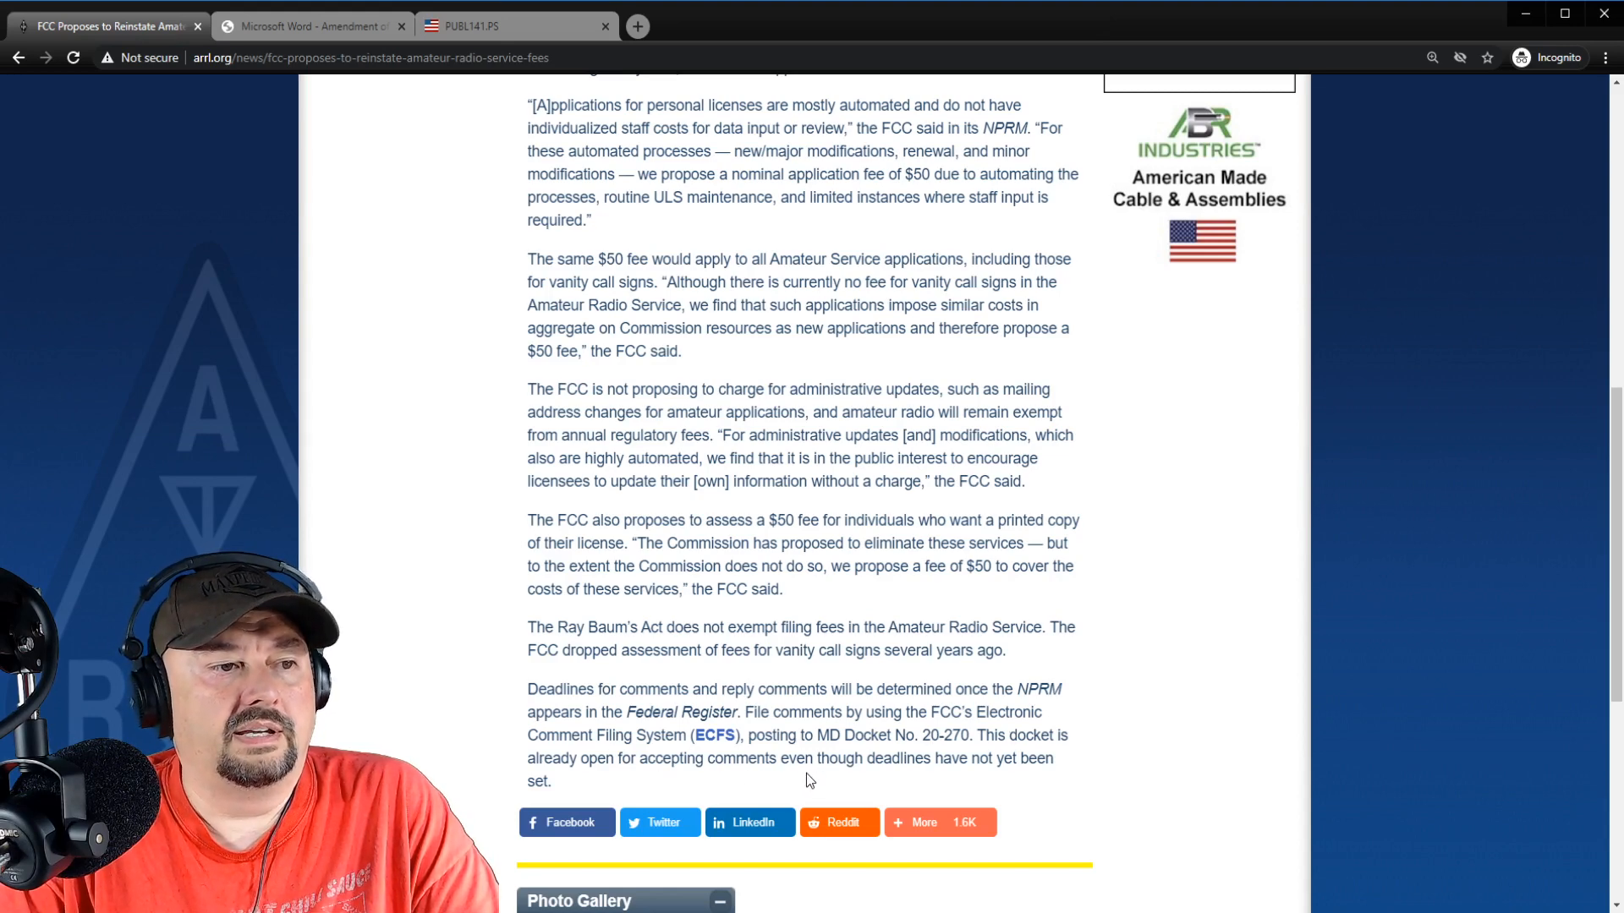